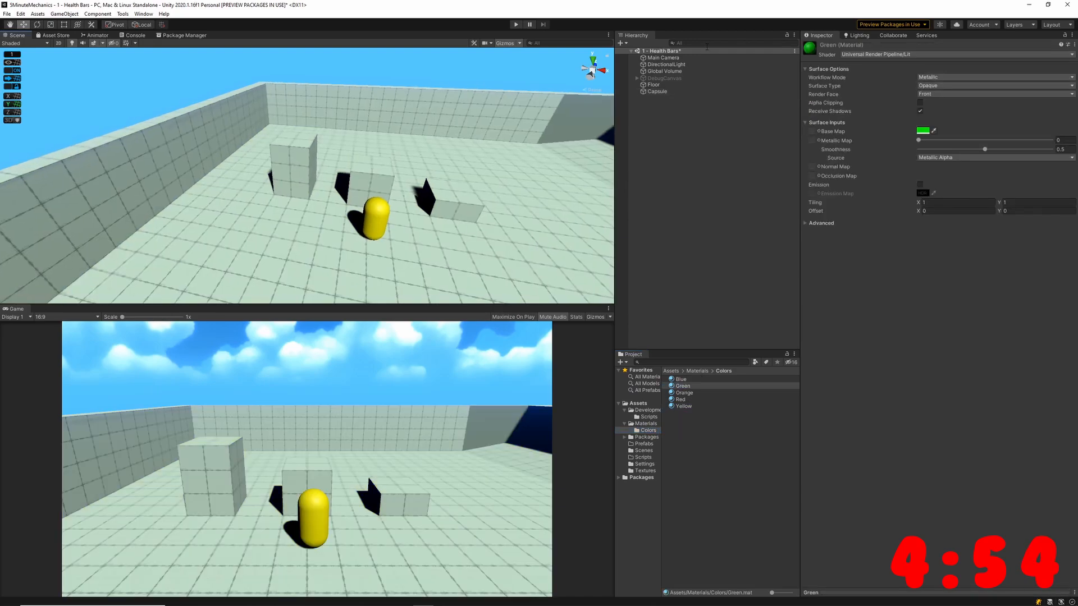
# Select the yellow Capsule in the Hierarchy to rename it Character.
pyautogui.click(656, 91)
pyautogui.write('Character')
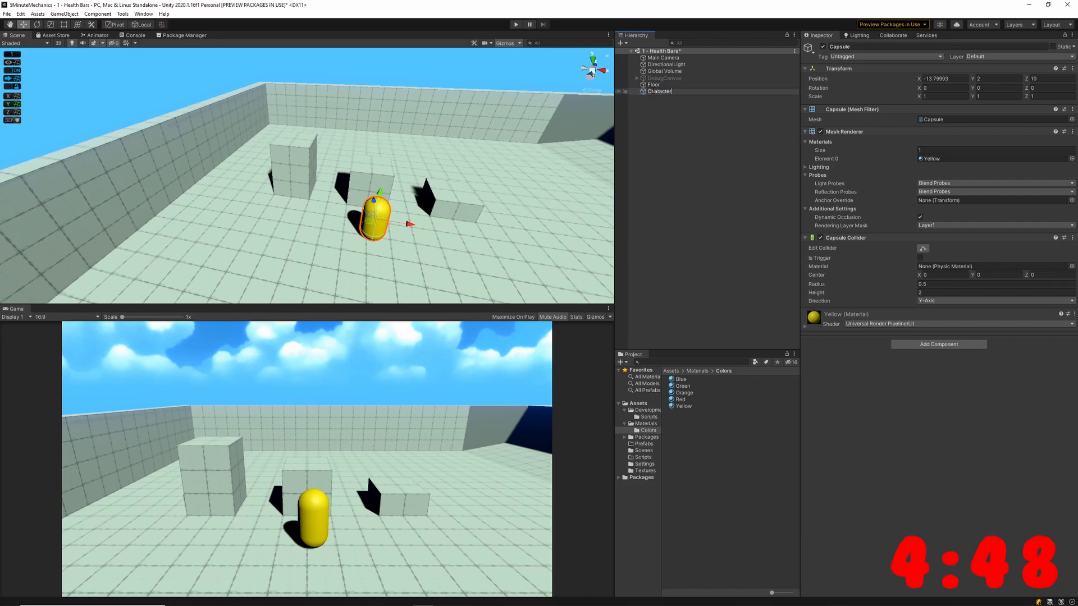
# Add a UI Image under Character, set its Canvas to World Space, then select the Image.
pyautogui.rightClick(657, 92)
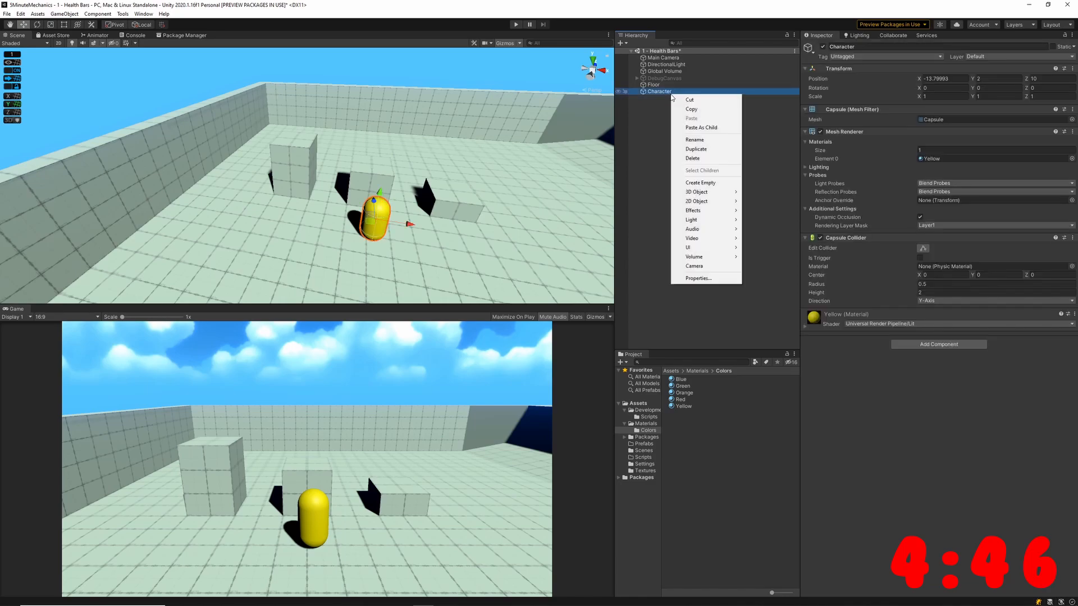
pyautogui.moveTo(689, 246)
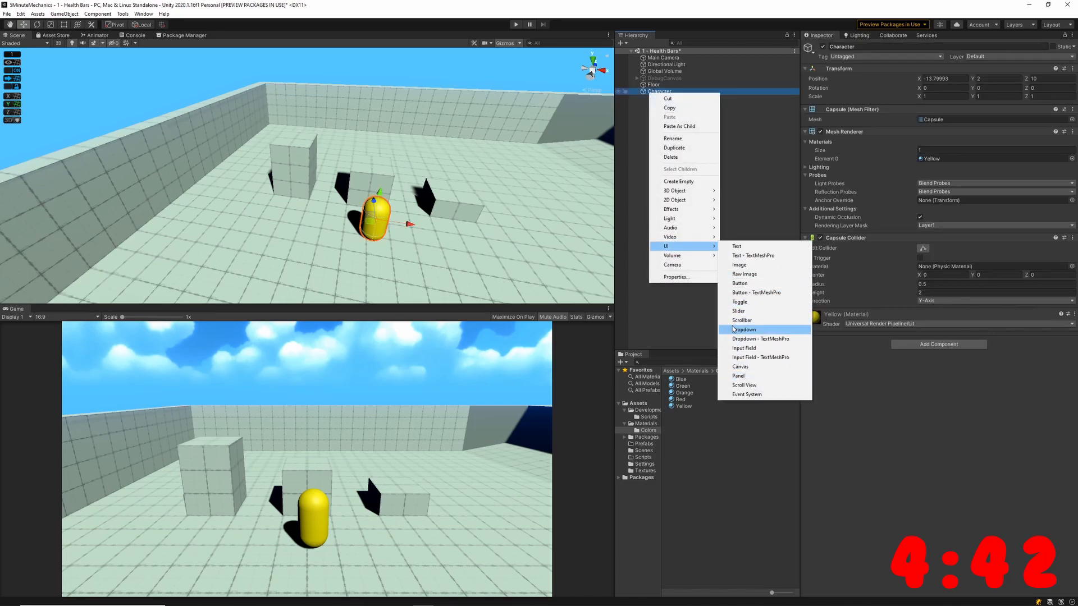
pyautogui.moveTo(754, 376)
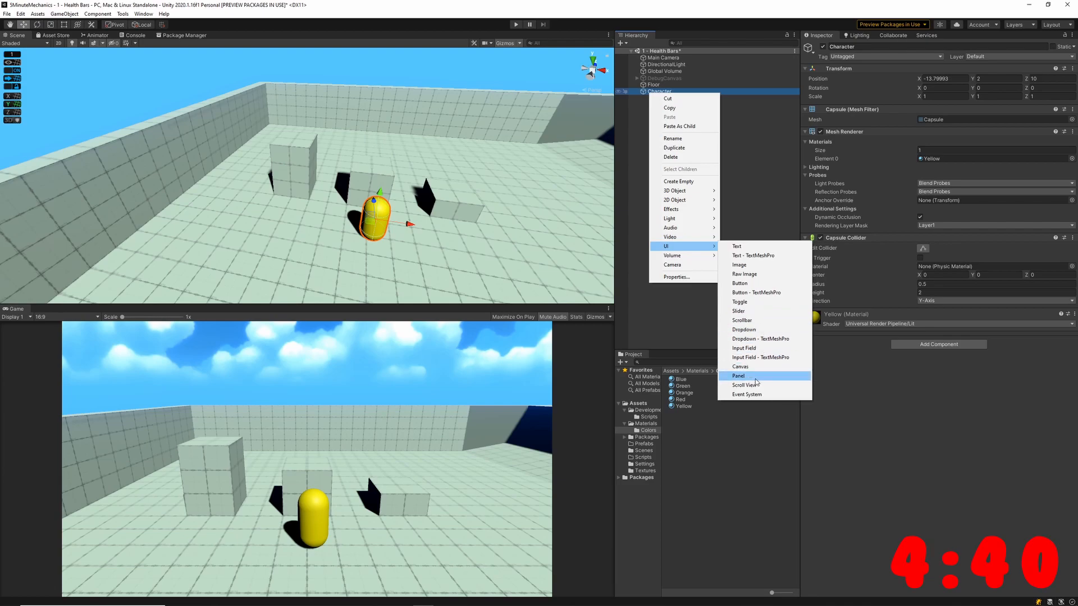
pyautogui.click(739, 265)
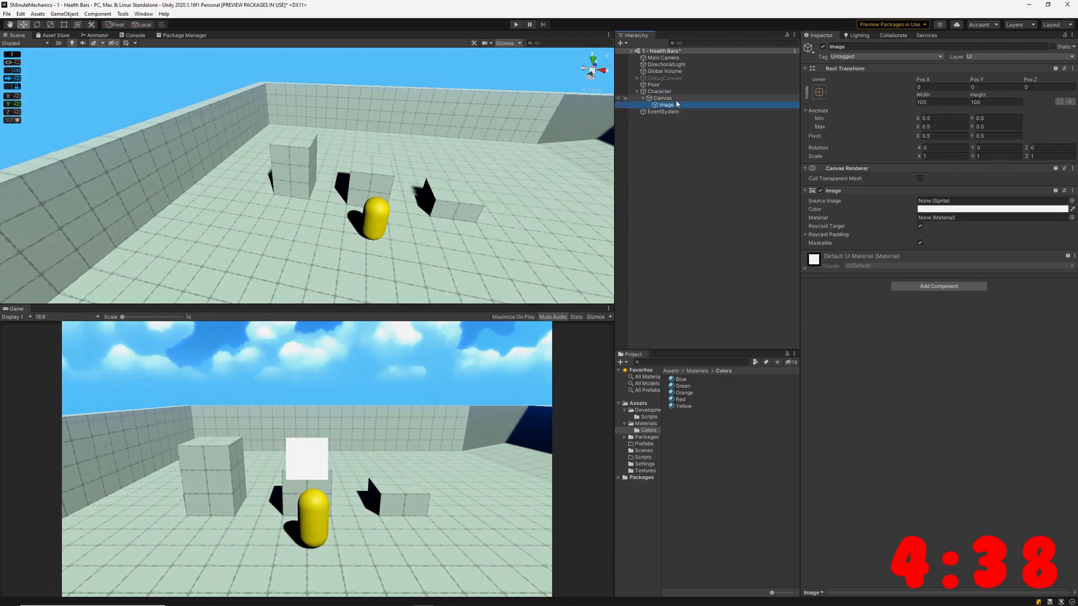
pyautogui.click(662, 98)
pyautogui.write('1.5')
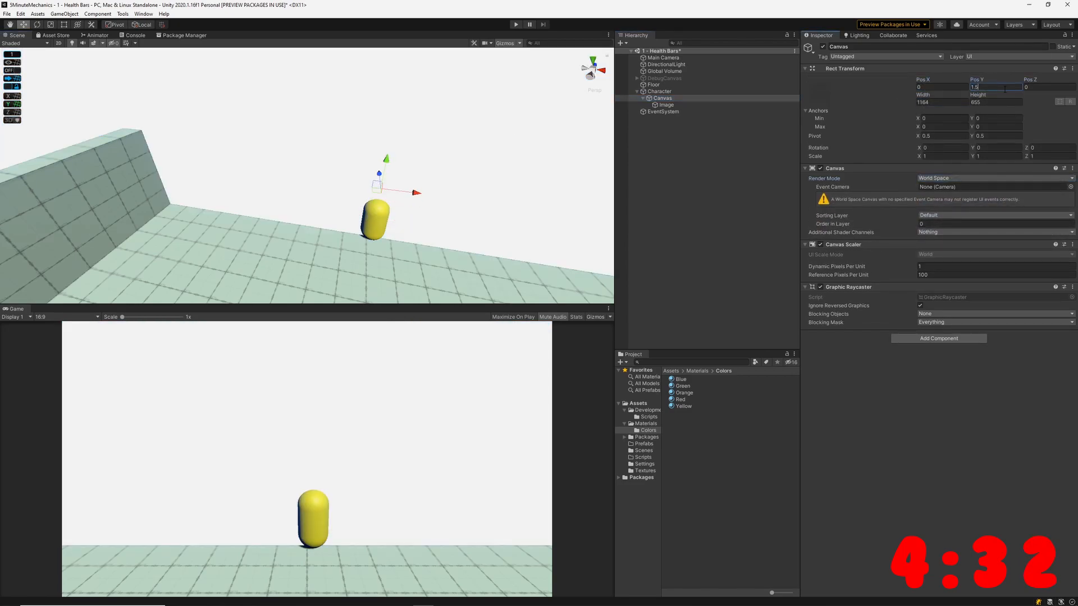
pyautogui.click(667, 105)
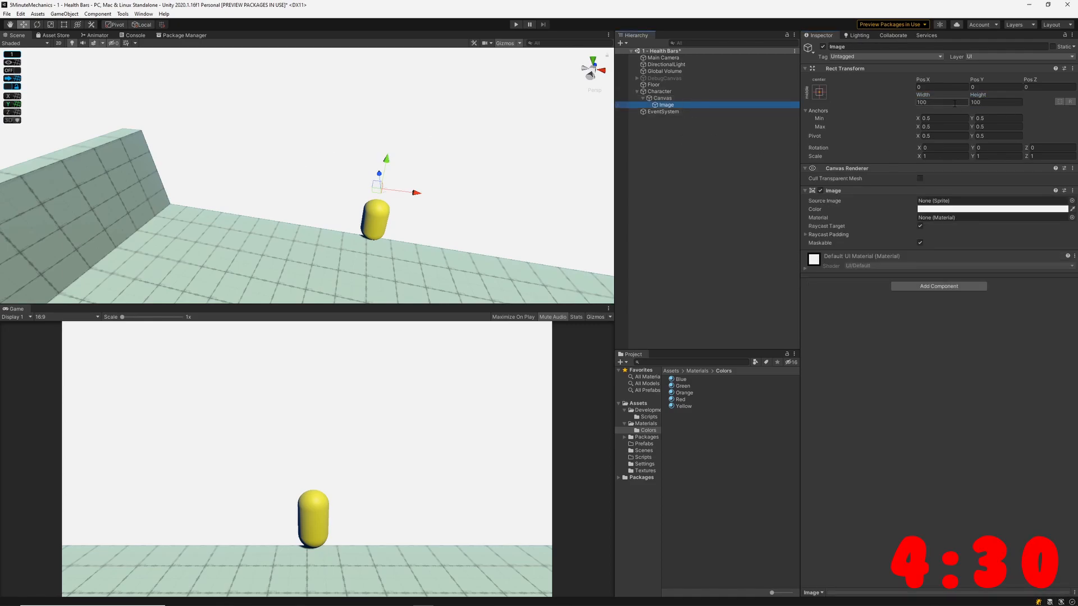
# Size the image 1 by 0.25 with the HealthBar sprite, name it Background, and duplicate it twice.
pyautogui.click(644, 471)
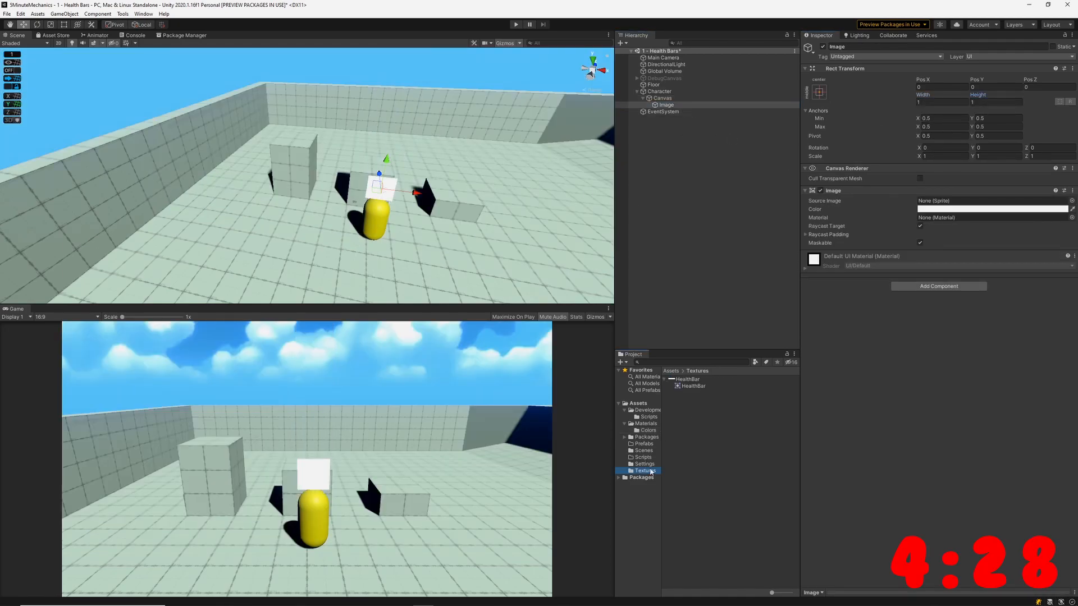
pyautogui.click(687, 379)
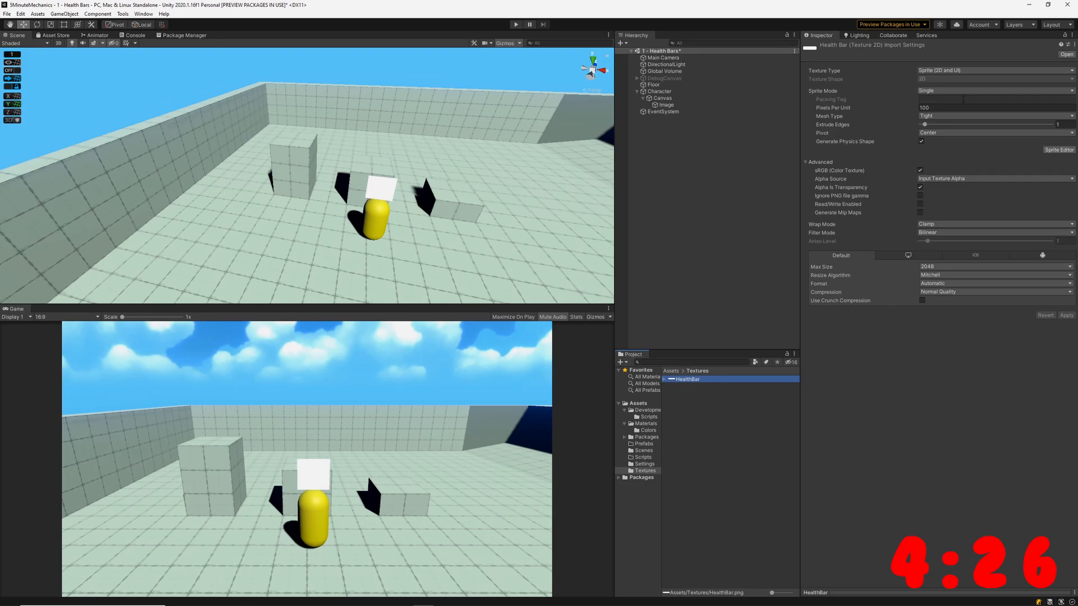
pyautogui.click(664, 104)
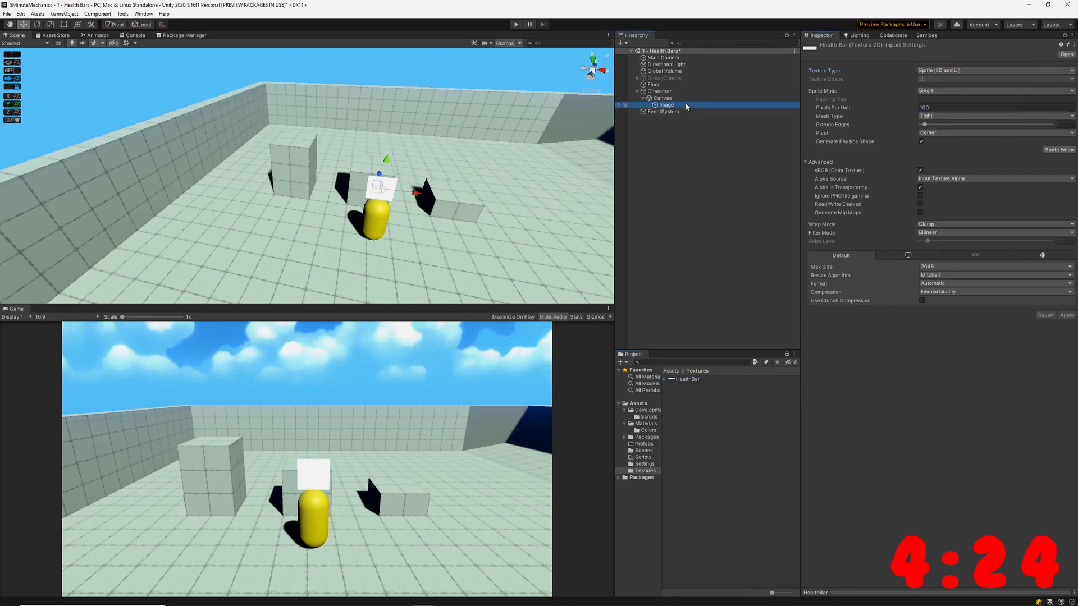
pyautogui.click(664, 104)
pyautogui.write('Background')
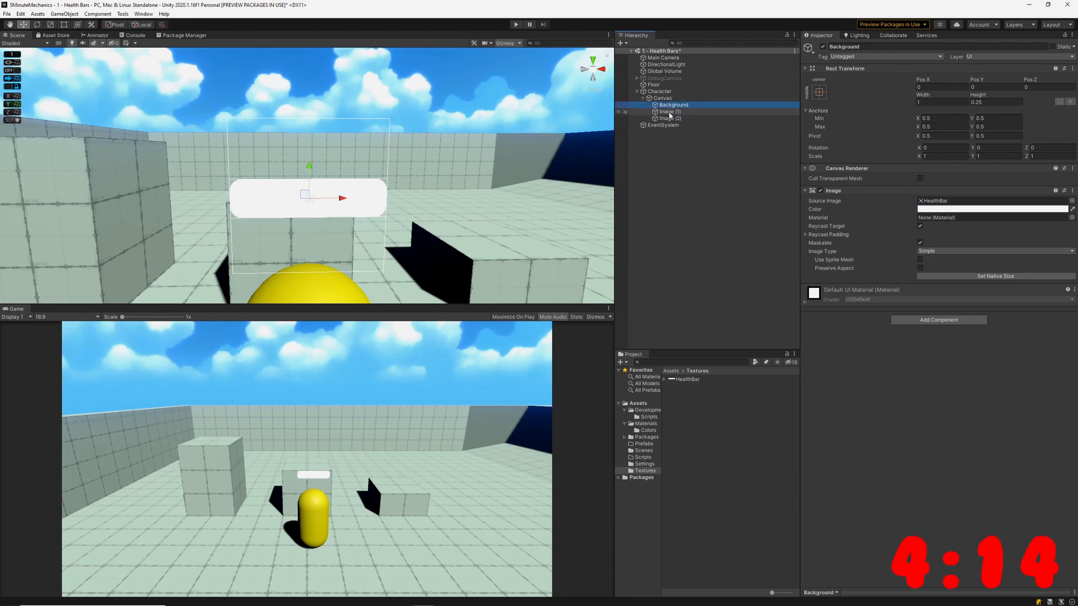
# Colour HealthBar red and Background black at 0.9 by 0.2, then set Canvas Pos Y and Scale 1.5.
pyautogui.click(663, 111)
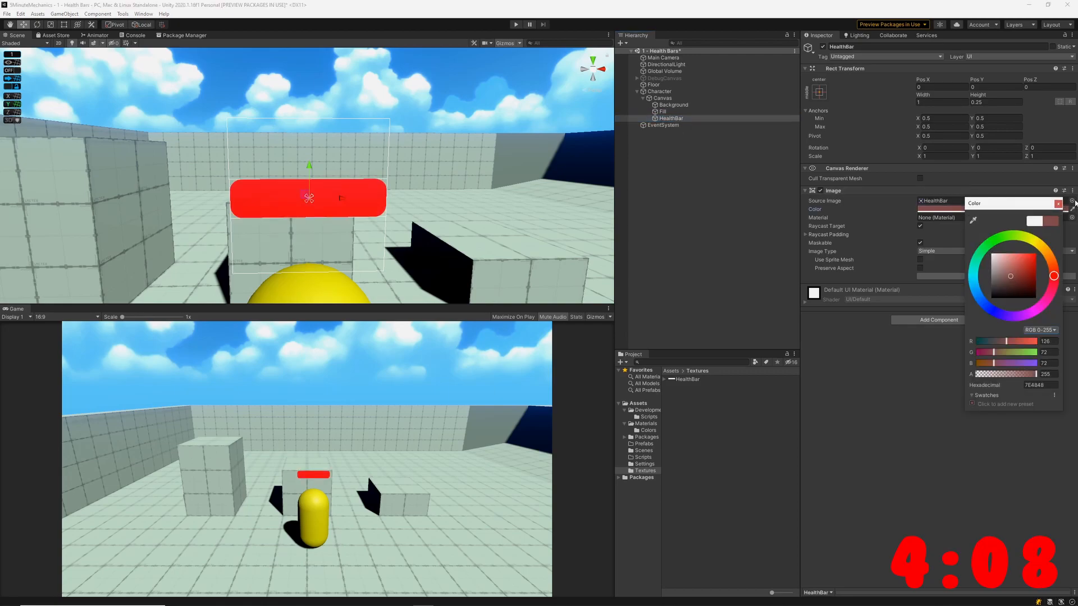
pyautogui.click(672, 105)
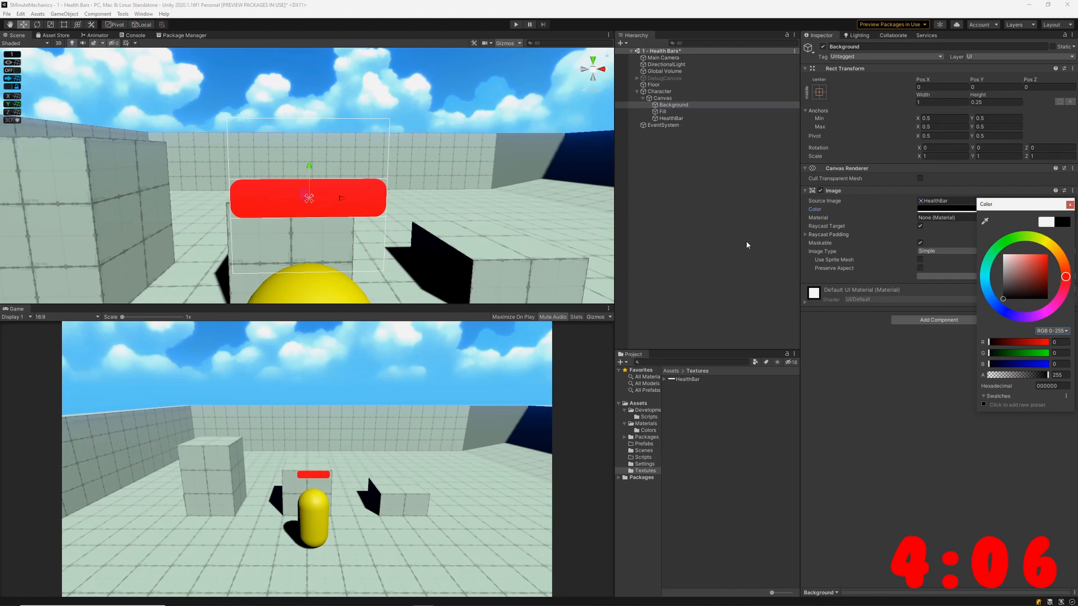
pyautogui.click(662, 112)
pyautogui.write('0.2')
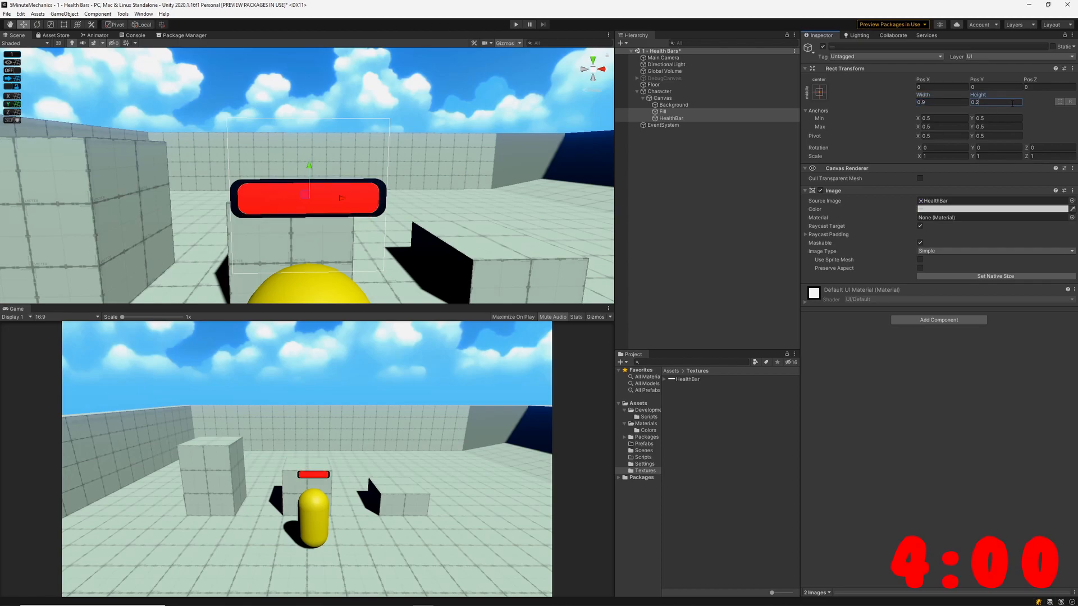
pyautogui.click(662, 98)
pyautogui.write('1.5')
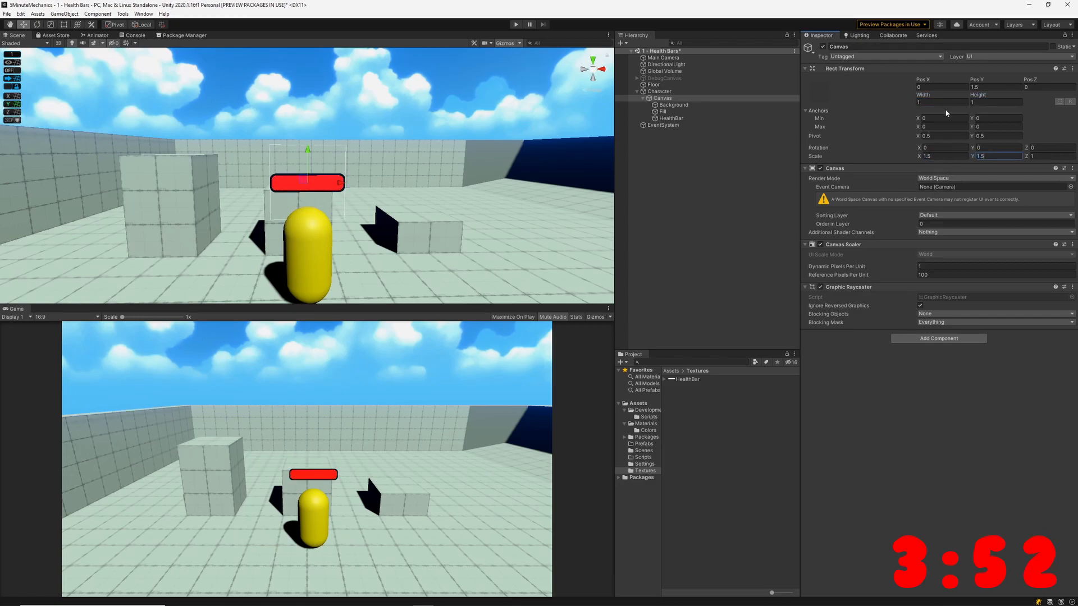
# Set HealthBar's Image Type to Filled, Fill Method Horizontal, Fill Origin Left.
pyautogui.click(671, 117)
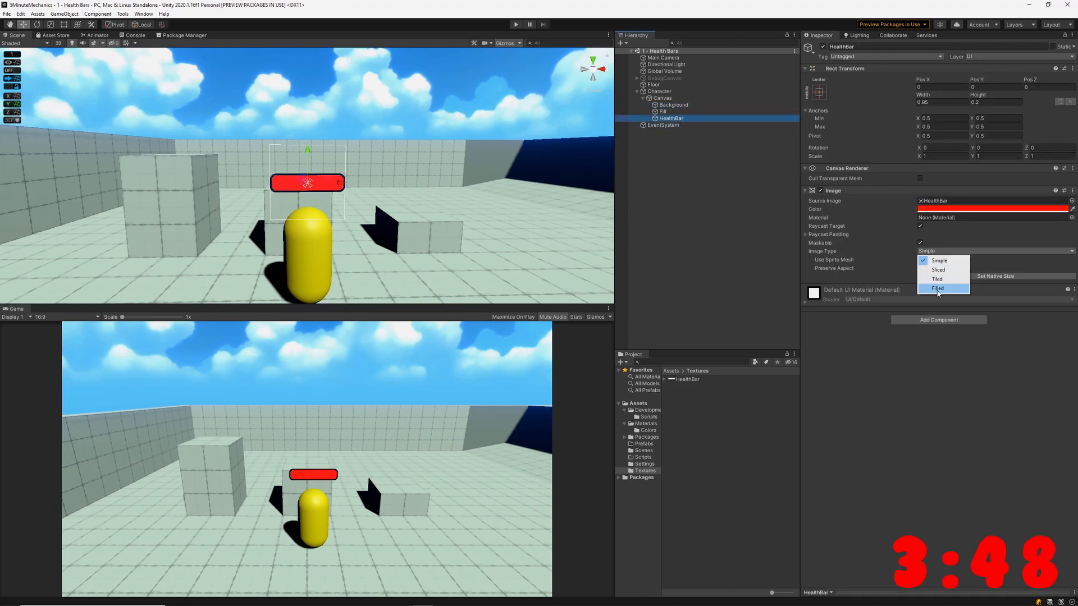
pyautogui.click(938, 288)
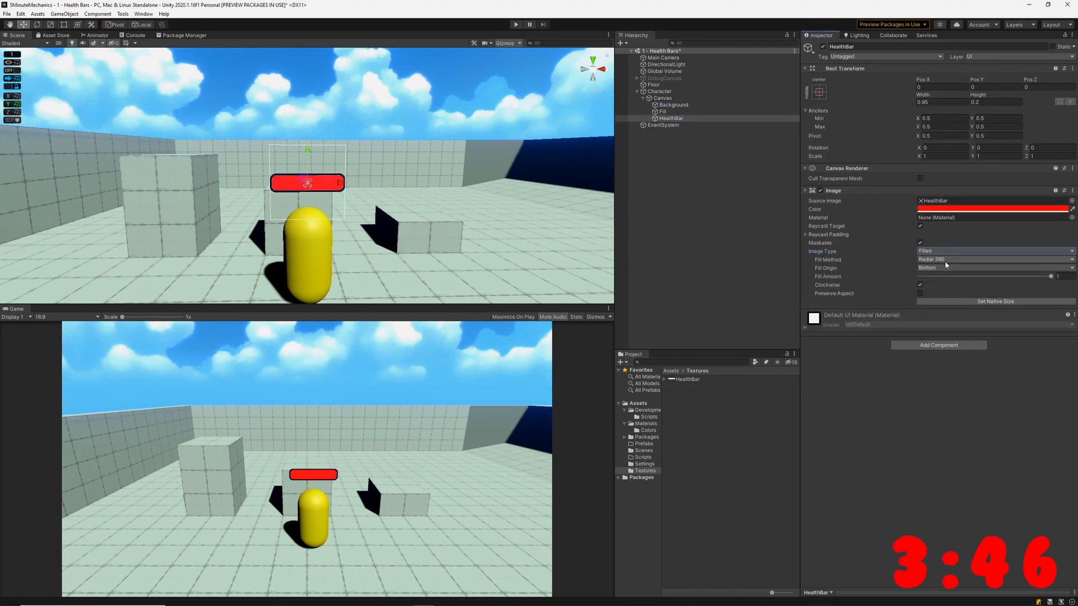
pyautogui.click(993, 259)
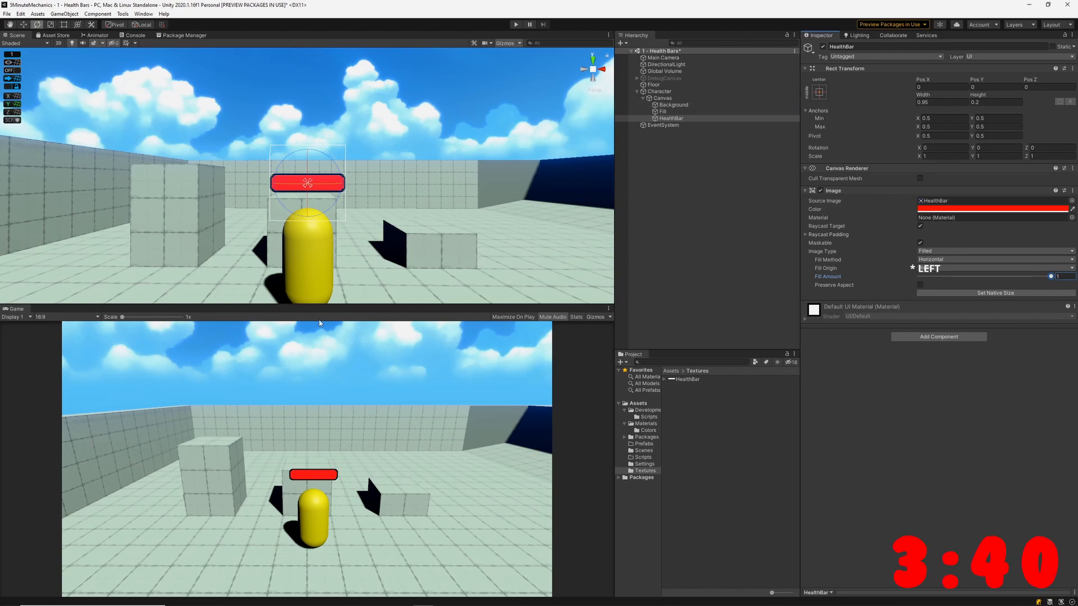
pyautogui.click(643, 463)
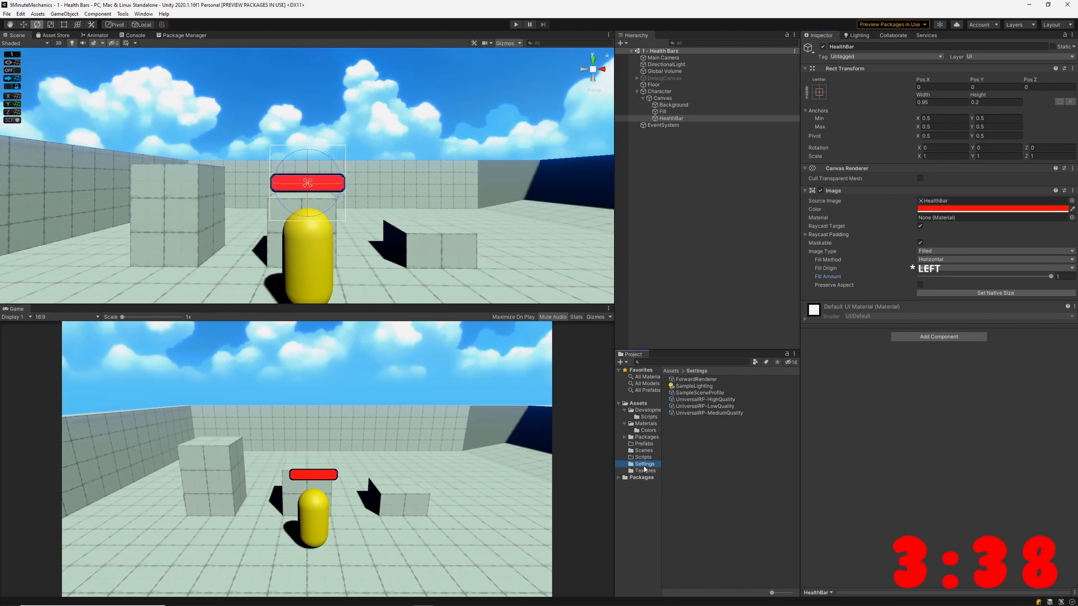
# Create Character, Healthbar and LookAtCamera C# scripts in Scripts and open Healthbar in Visual Studio.
pyautogui.rightClick(642, 457)
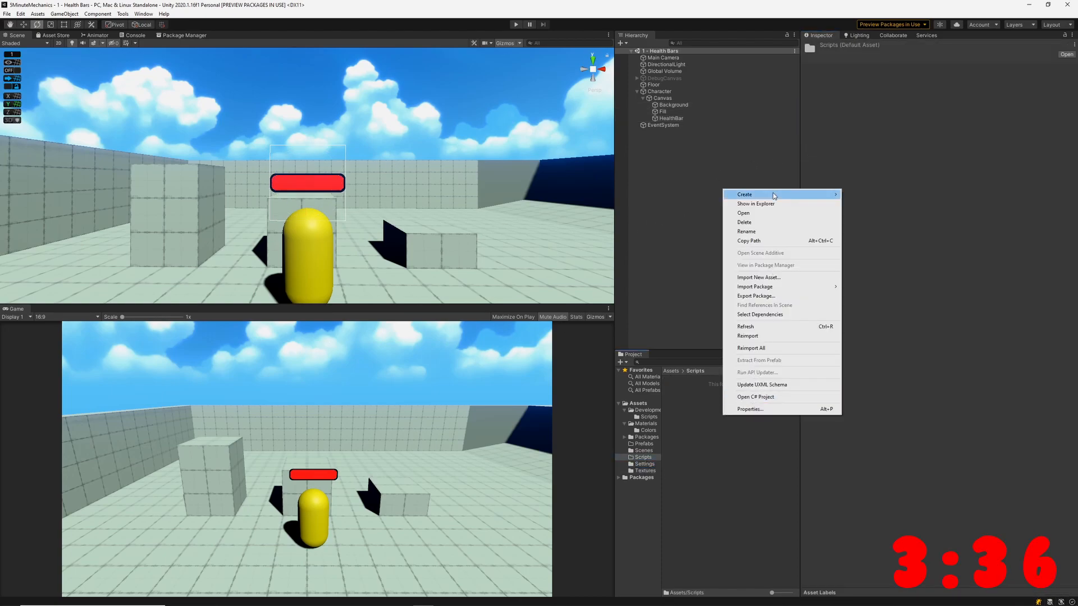
pyautogui.click(686, 386)
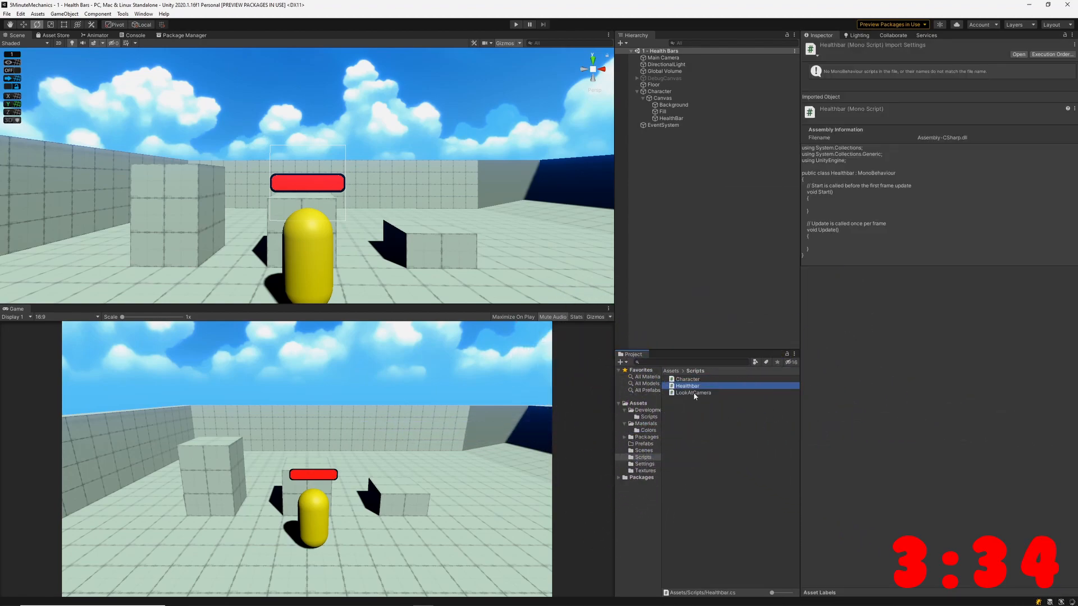
pyautogui.doubleClick(686, 386)
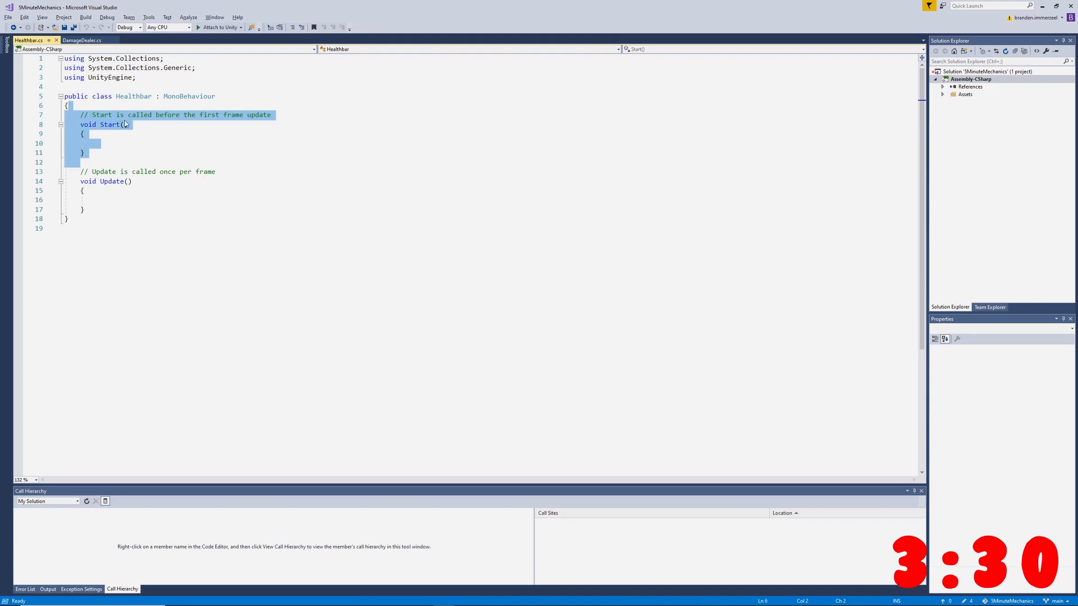
# Add a public Image healthbar field to the Healthbar script.
pyautogui.press('Delete')
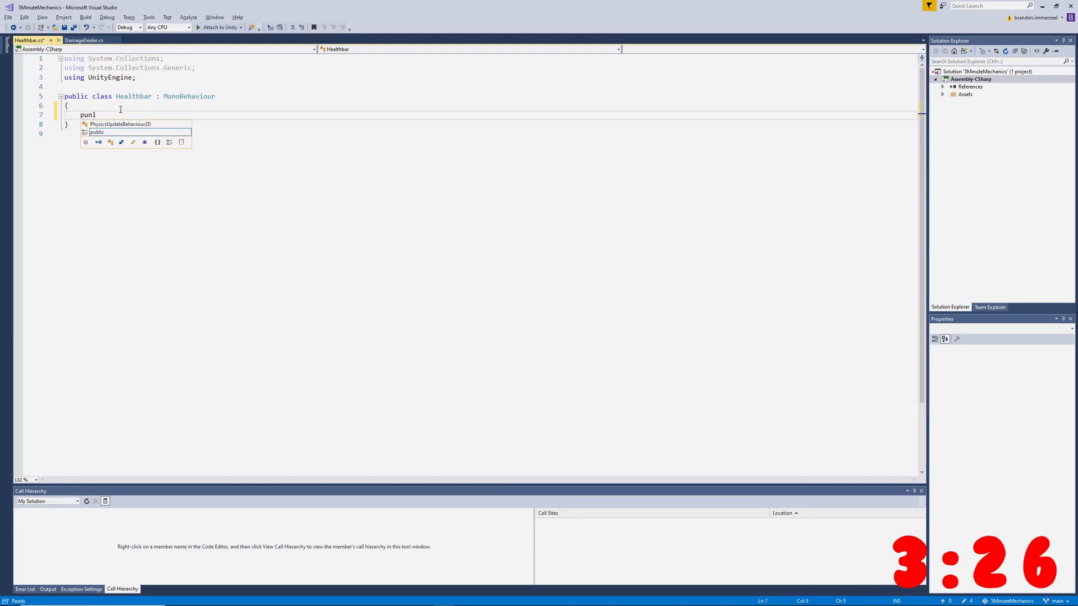
pyautogui.write('public I')
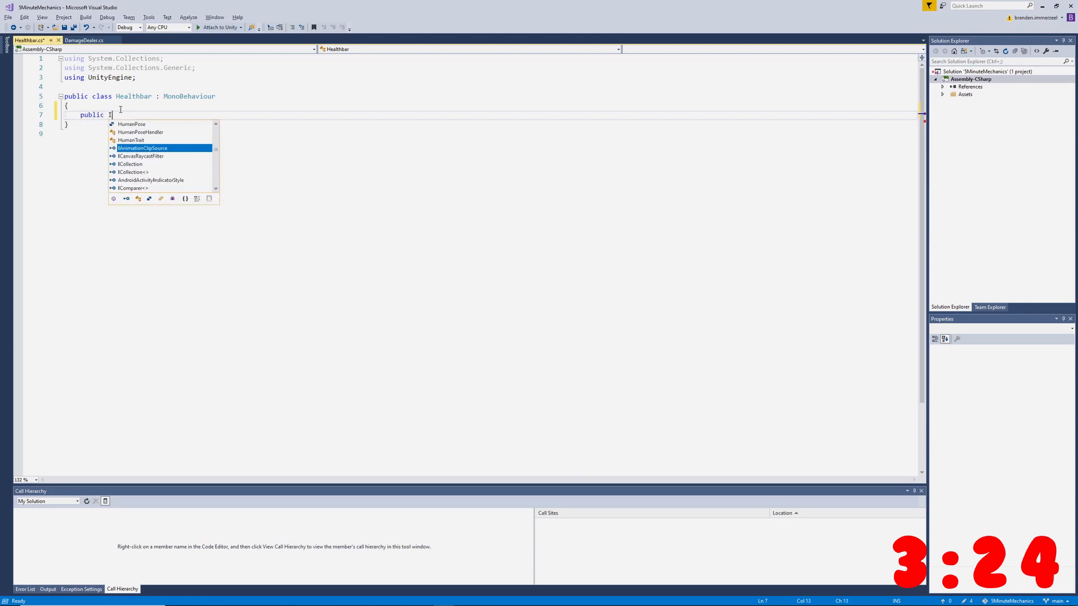
pyautogui.write('mageConversion')
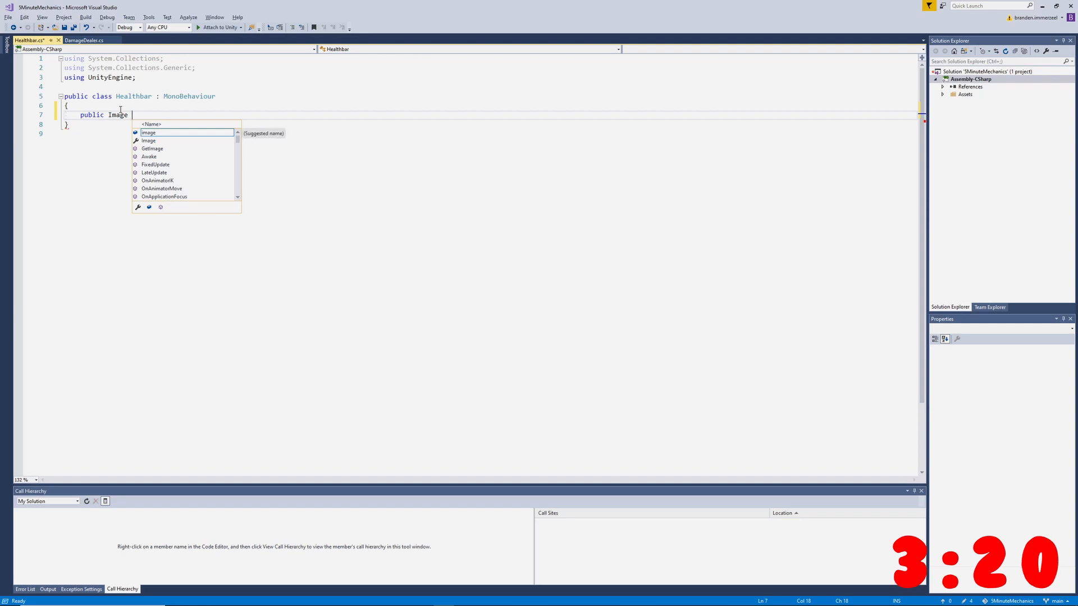
pyautogui.write('health')
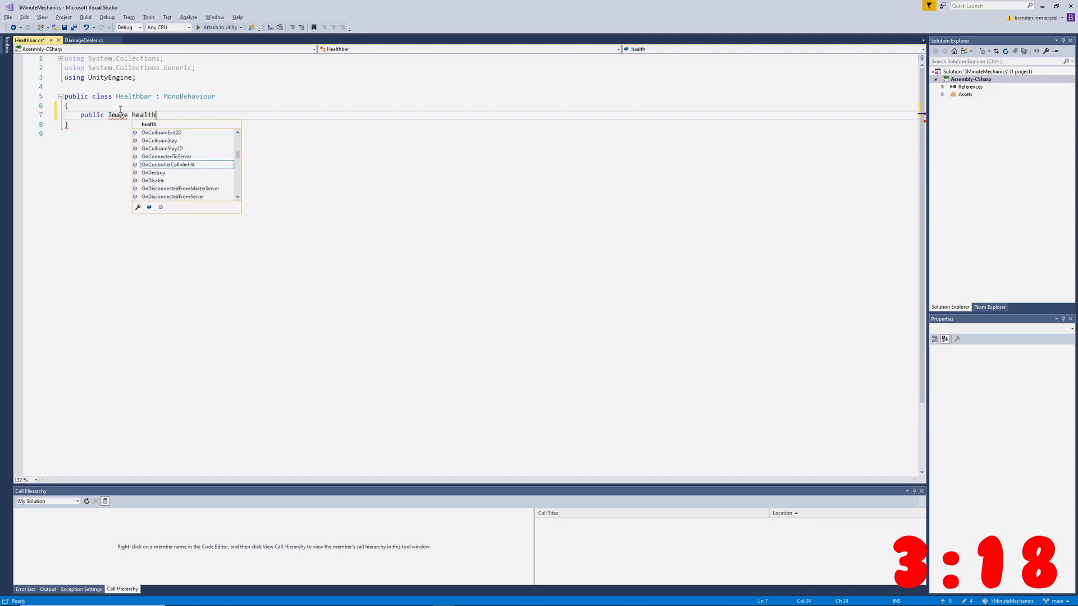
pyautogui.write('bar;')
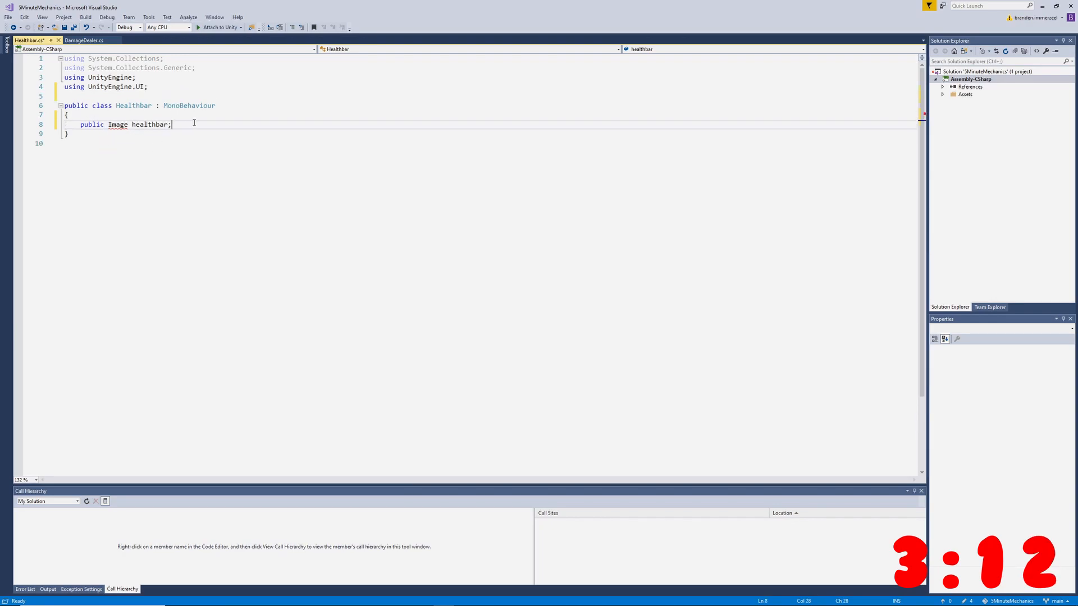
# Add UpdateHealth(float fraction) that sets healthbar.fillAmount to fraction.
pyautogui.write('public void U')
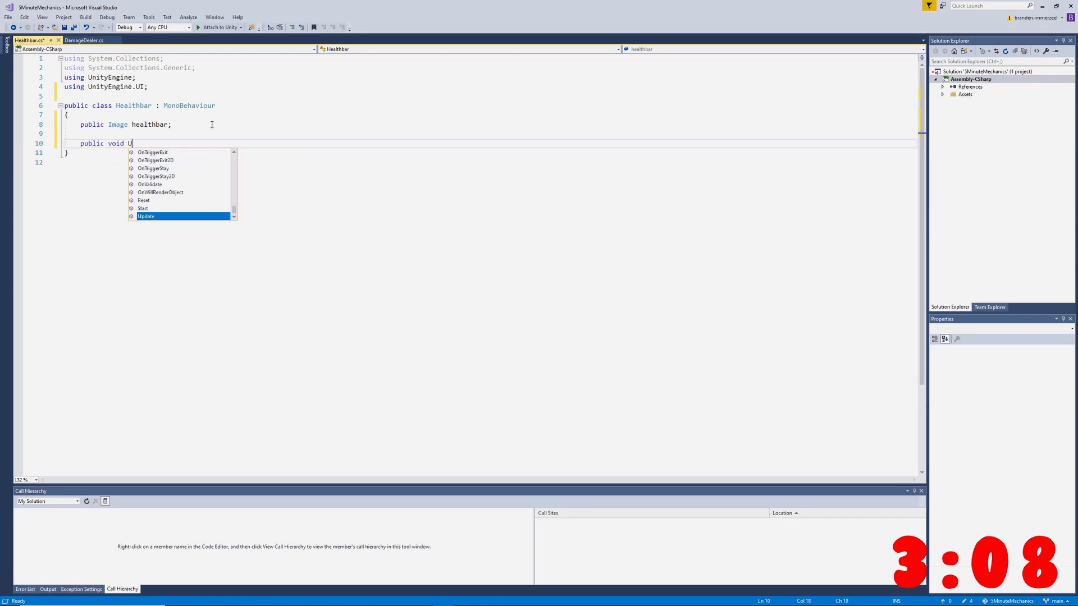
pyautogui.write('pdateHealth')
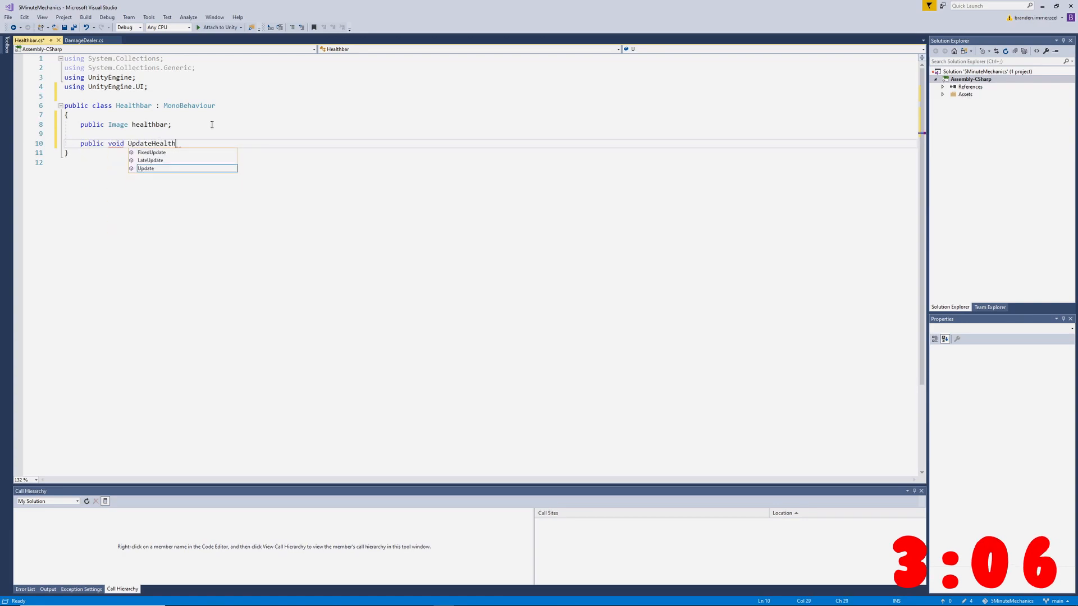
pyautogui.write('(float')
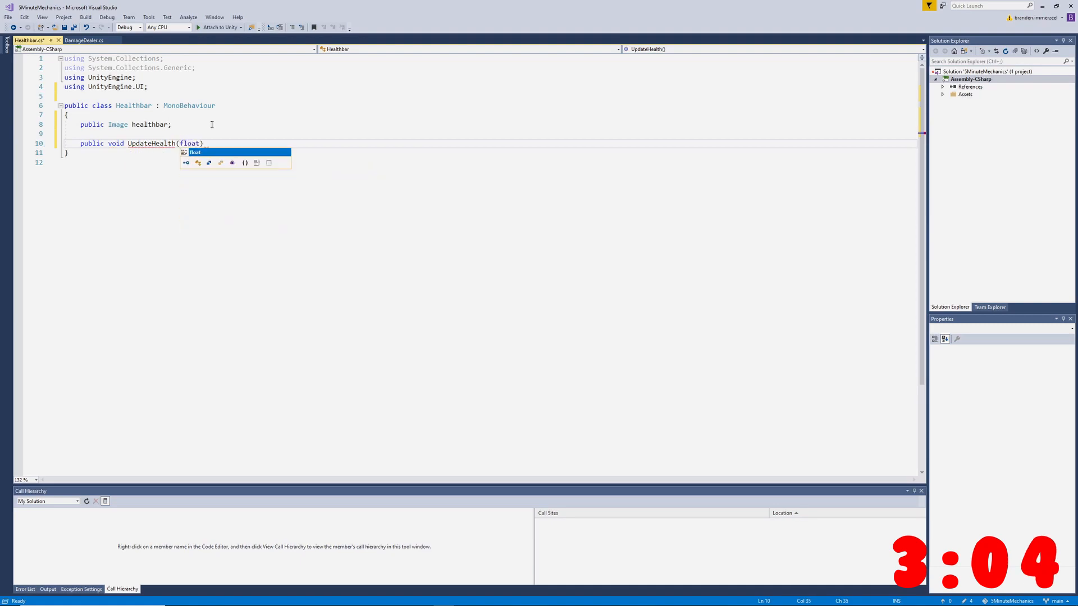
pyautogui.write('fraction')
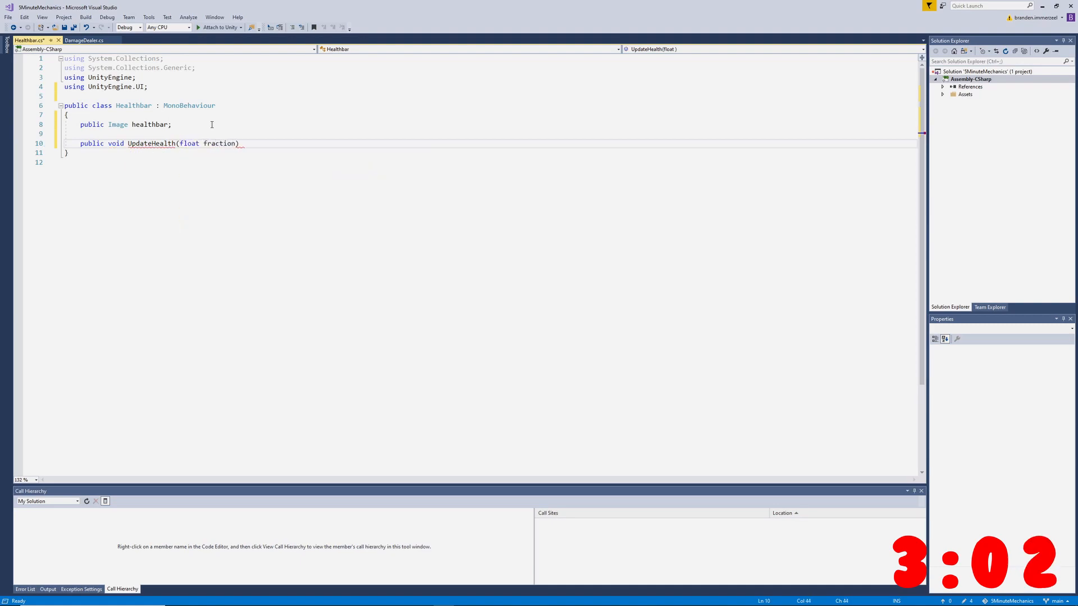
pyautogui.press('Enter')
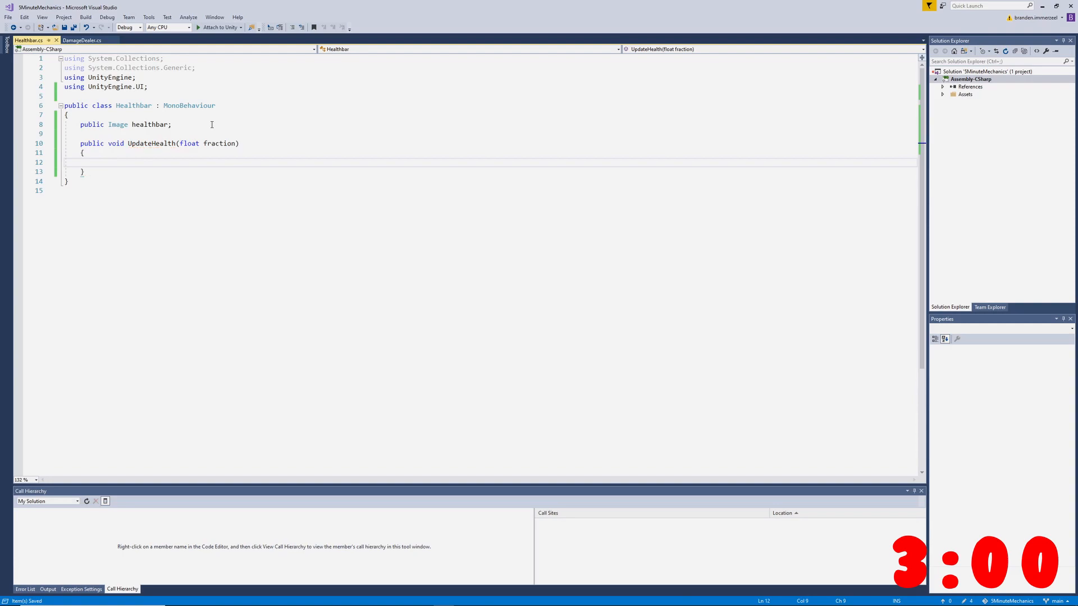
pyautogui.write('healthbar')
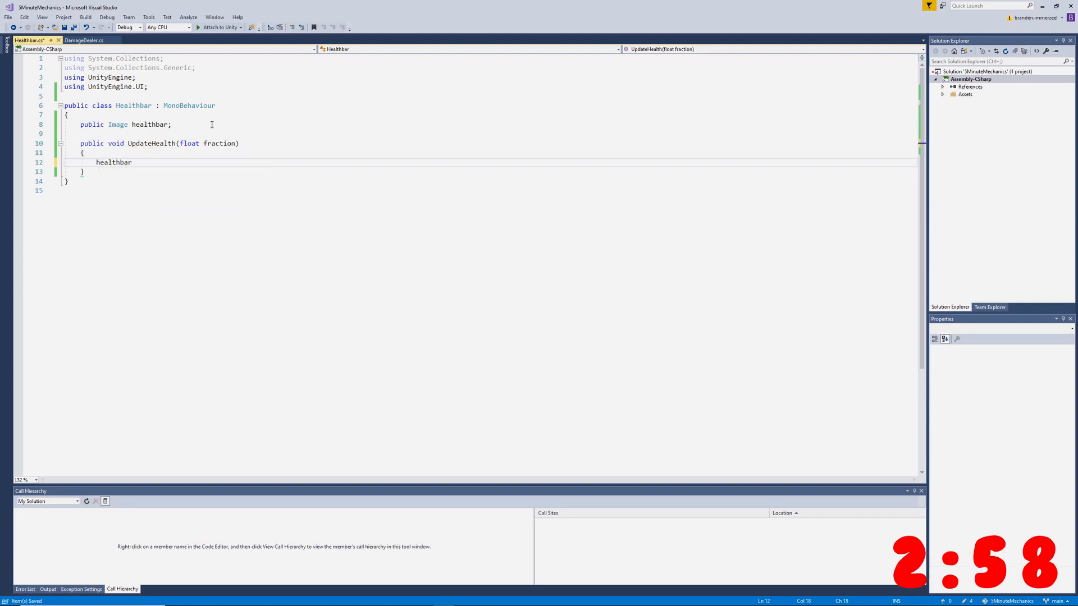
pyautogui.write('.fillAmount =')
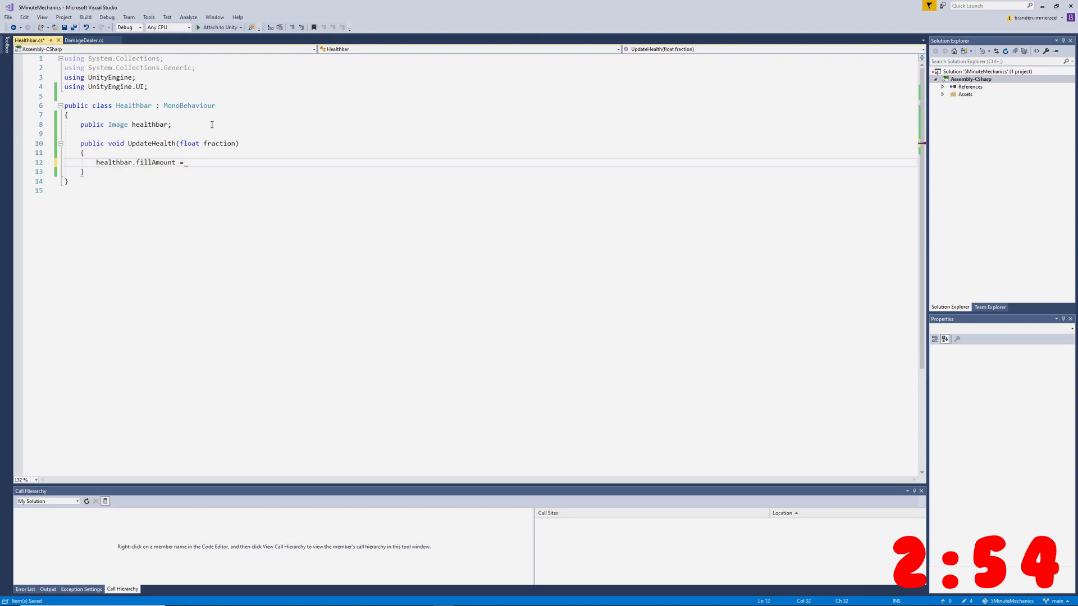
pyautogui.write('fraction;')
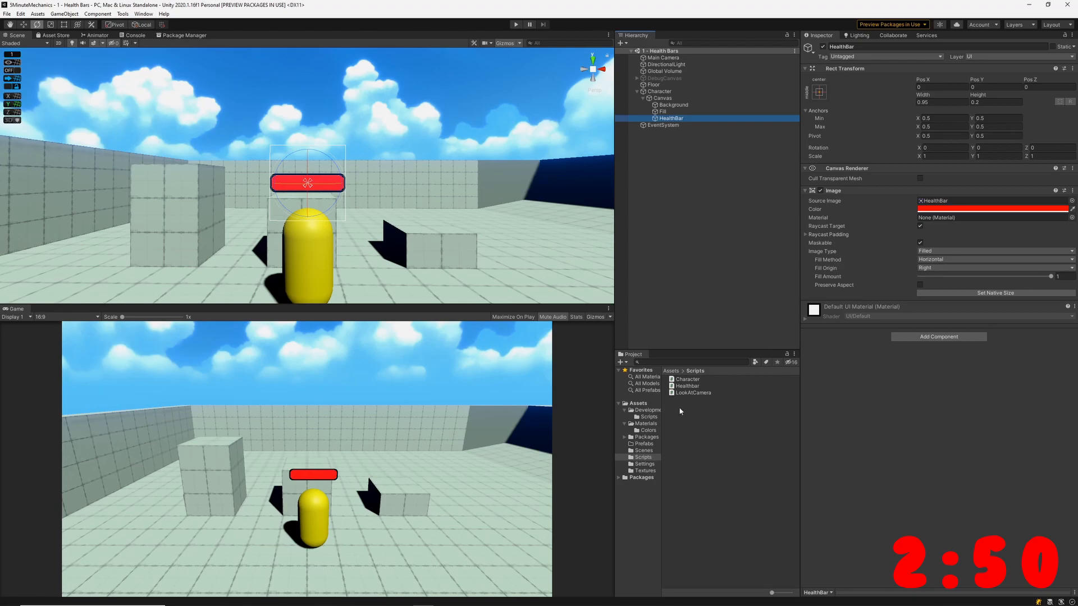
# Open the Character script from the Scripts folder in Visual Studio.
pyautogui.click(686, 385)
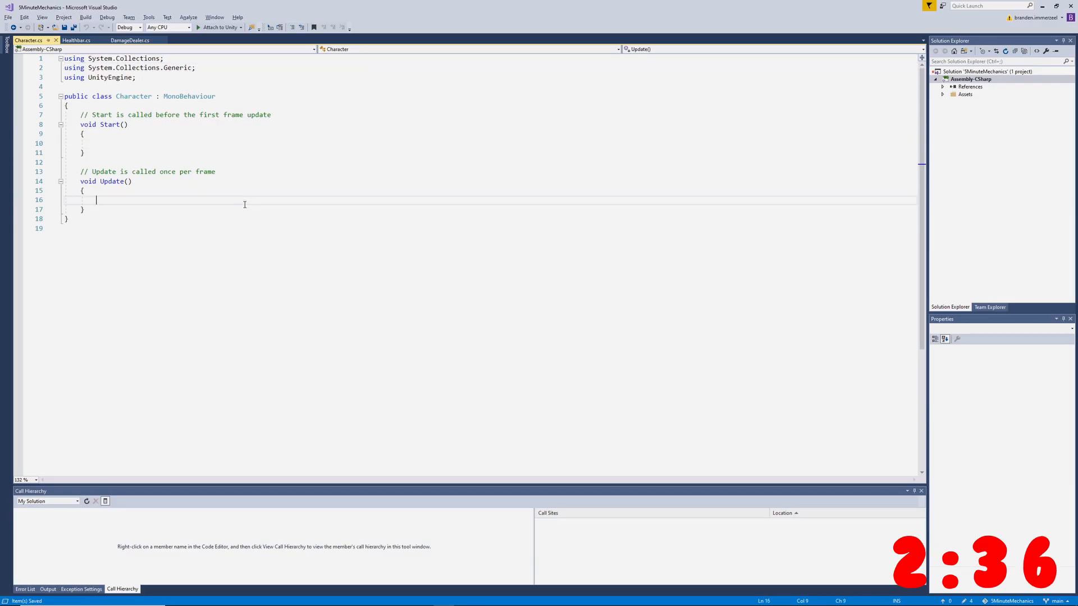
# Declare public int maxHealth and public Healthbar healthbar fields in the Character script.
pyautogui.write('p')
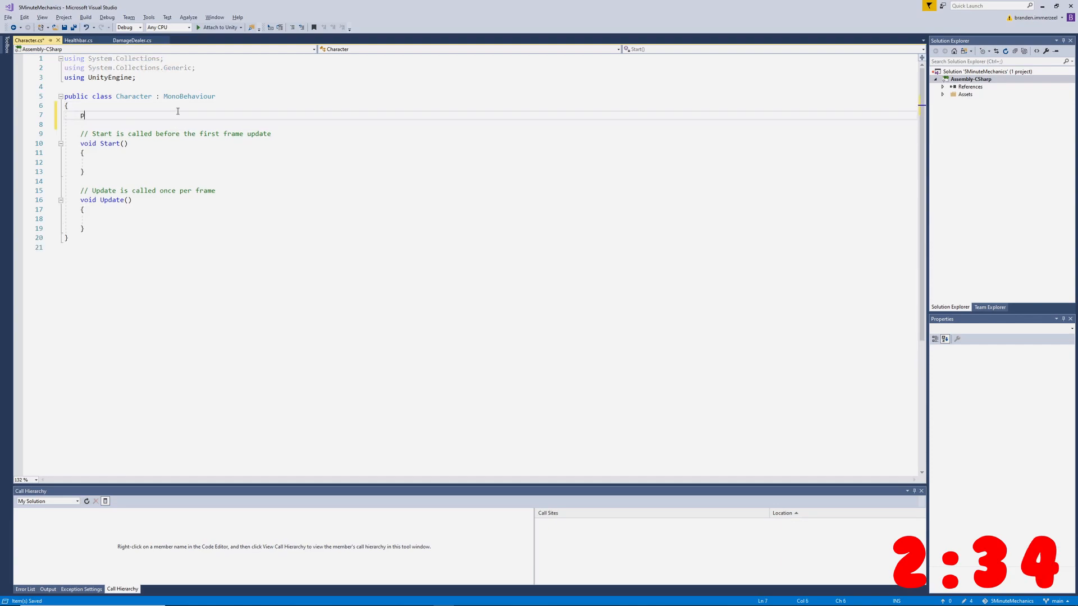
pyautogui.write('ublic')
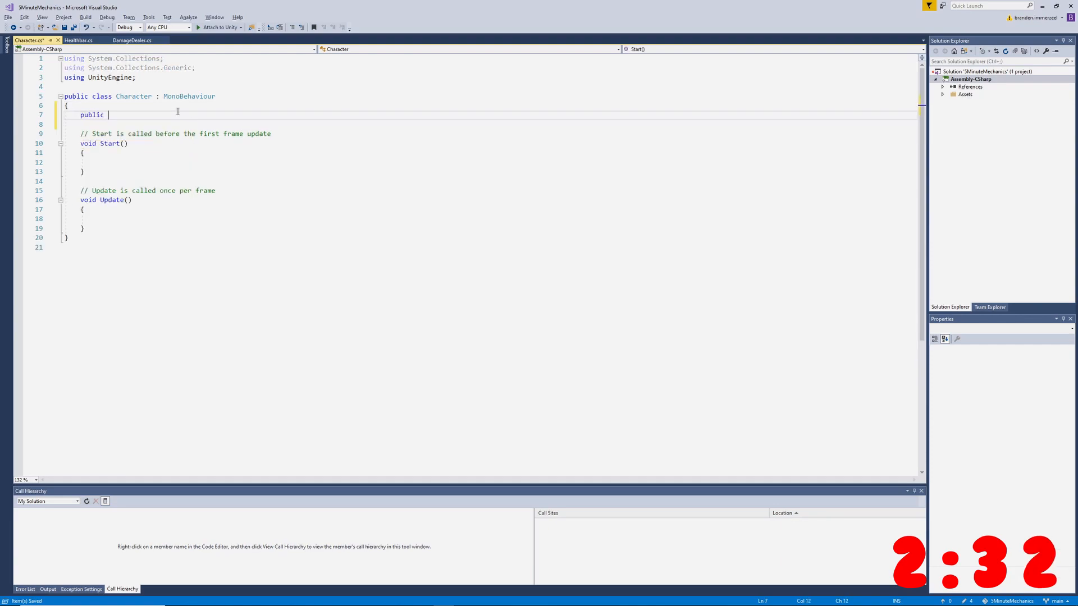
pyautogui.press('backspace')
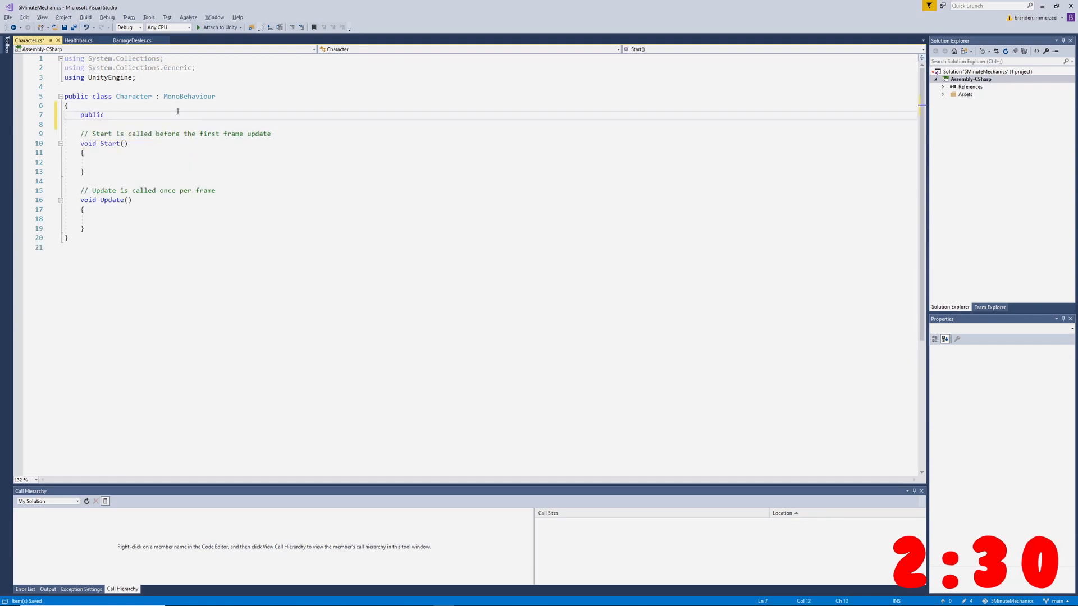
pyautogui.write('int max')
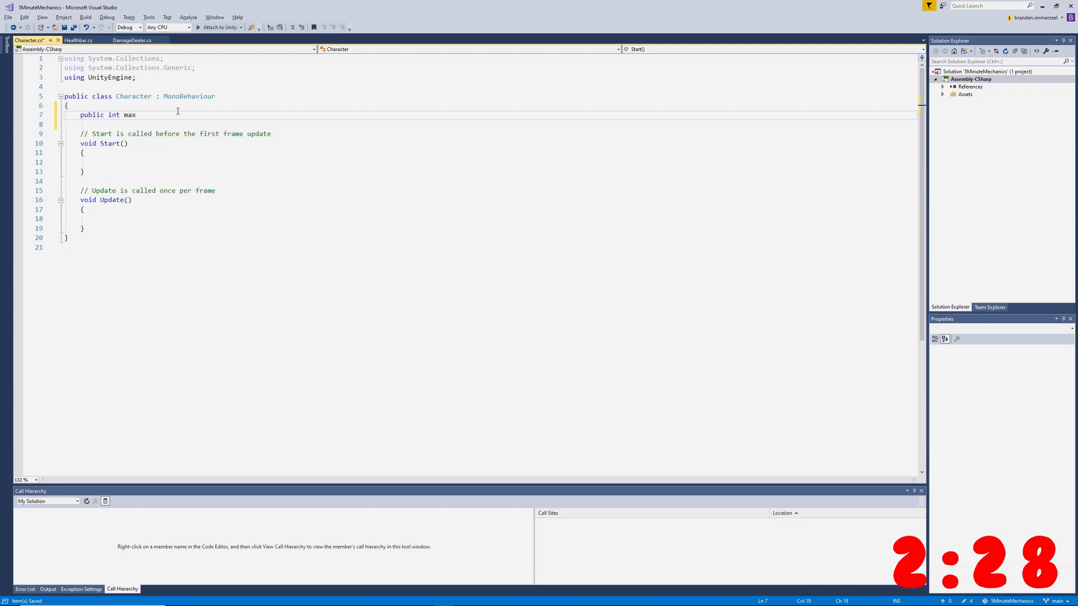
pyautogui.write('Health')
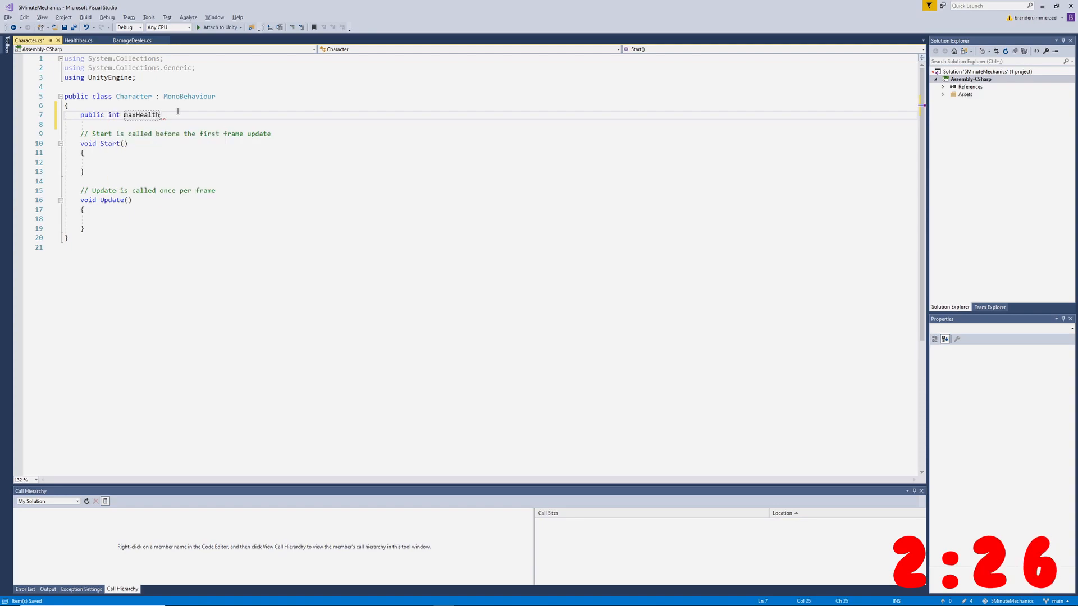
pyautogui.write('publi')
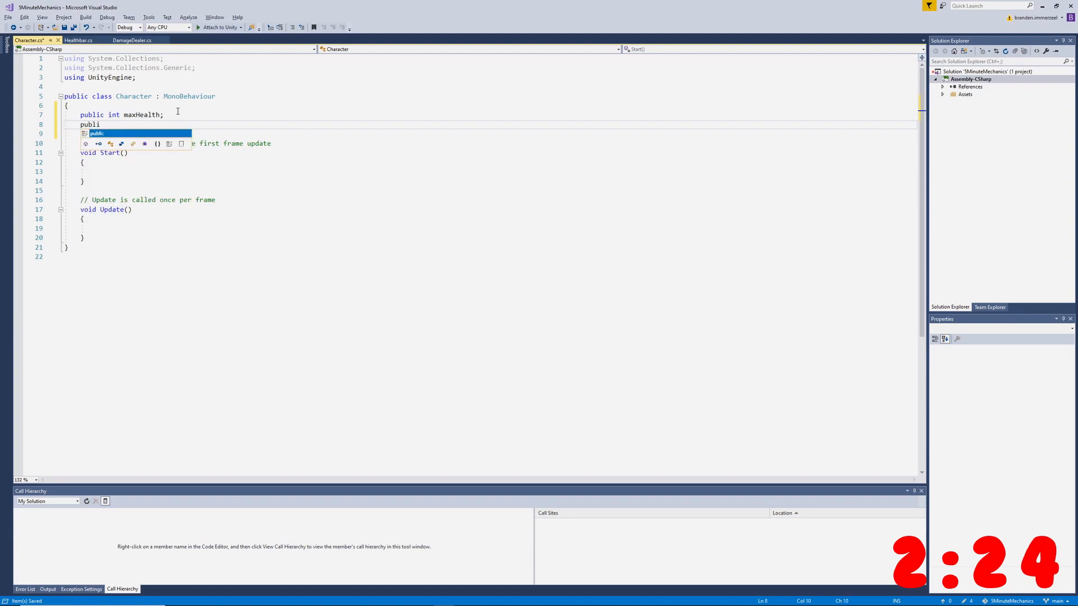
pyautogui.write('Healthbar')
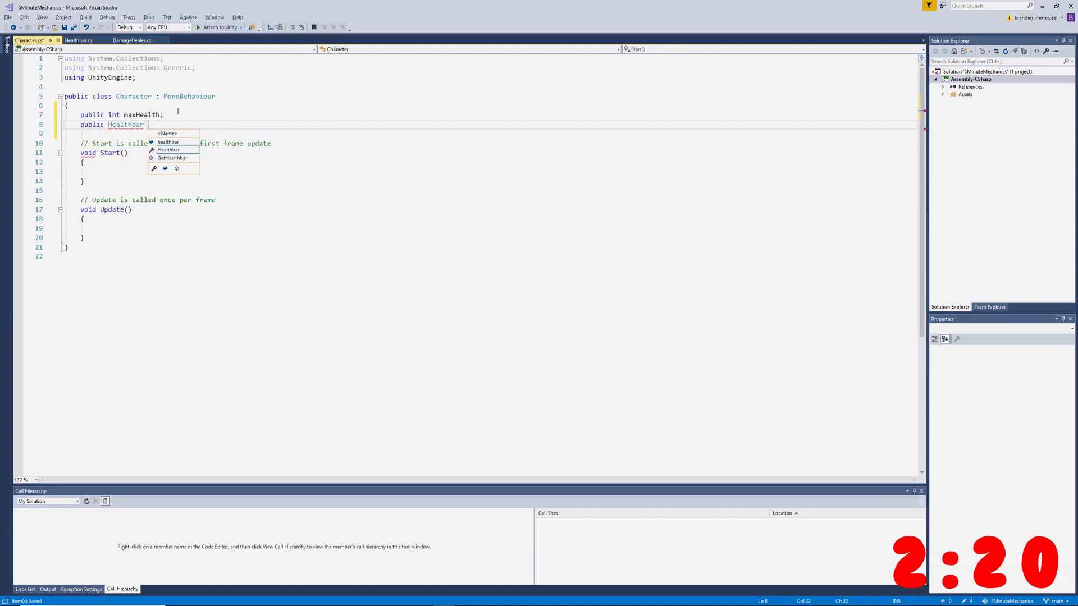
pyautogui.write('healthbar;')
pyautogui.write('[')
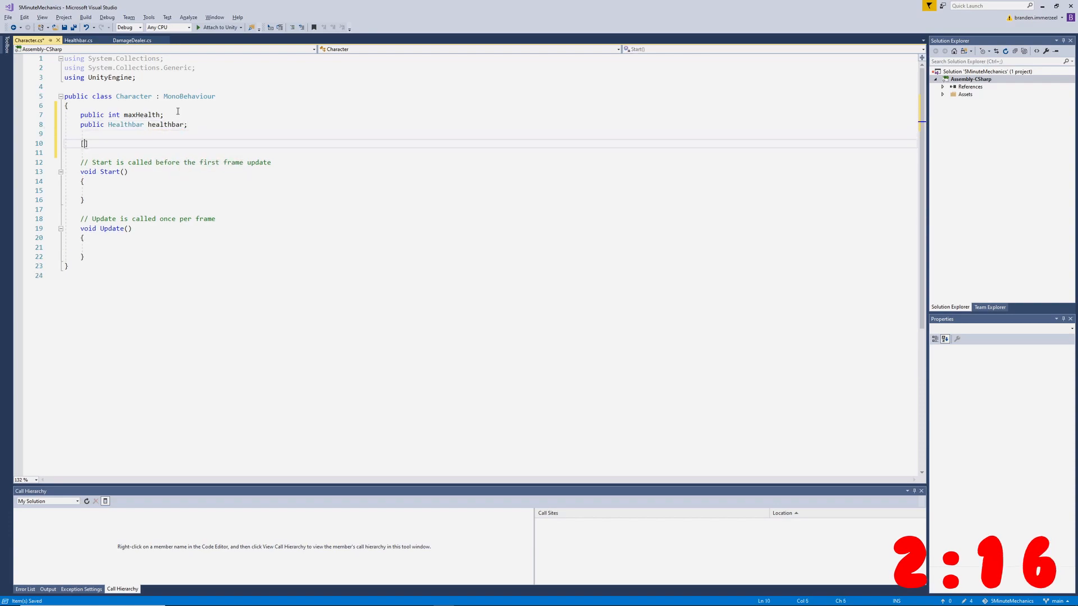
# Add a private curHealth and set curHealth = maxHealth in Start.
pyautogui.write('private int')
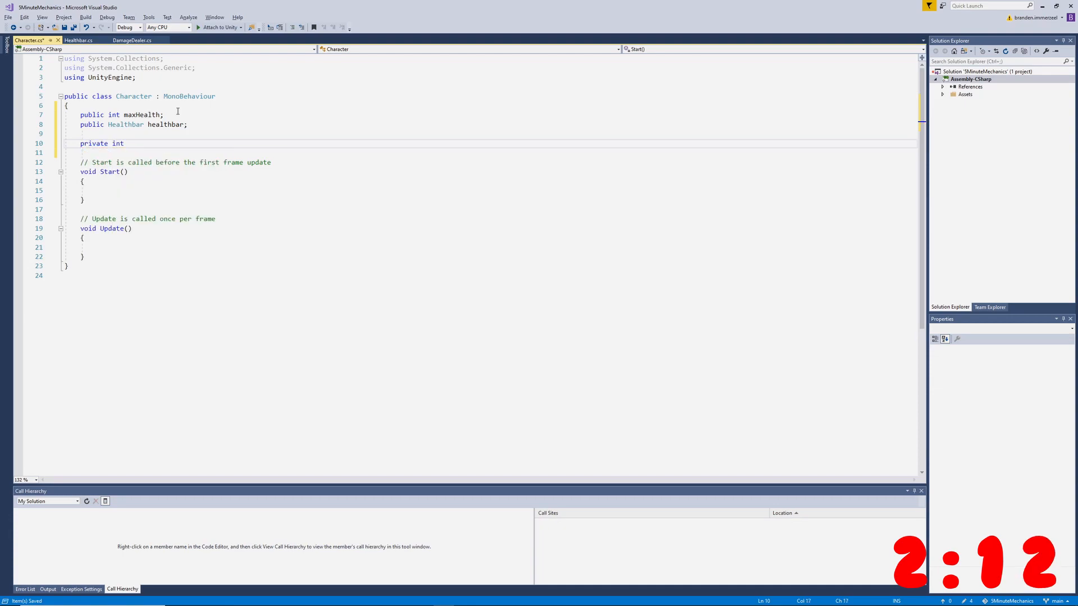
pyautogui.write('curHealth;')
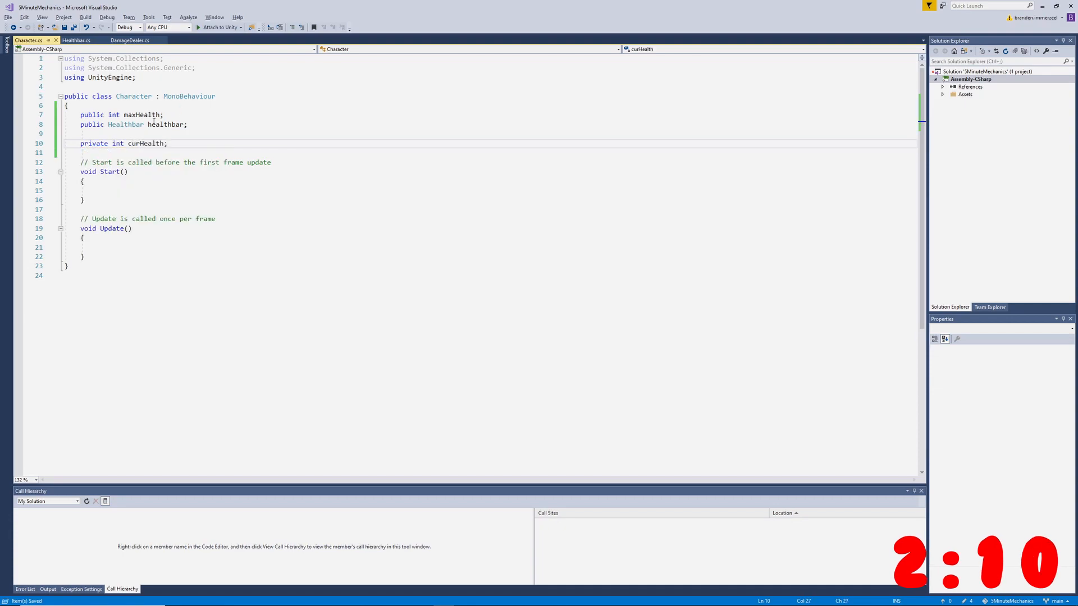
pyautogui.click(82, 181)
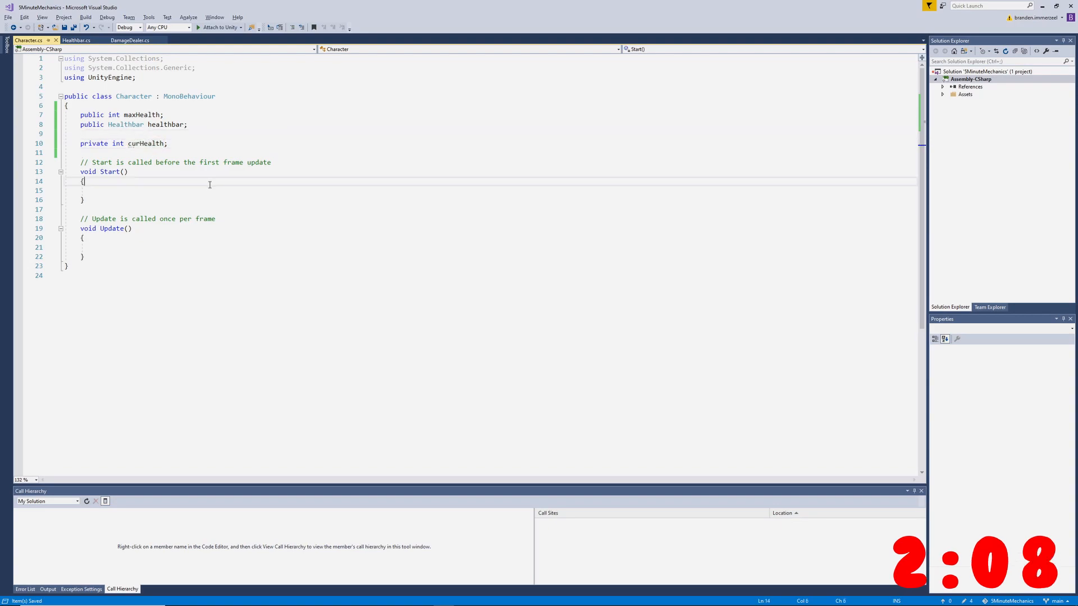
pyautogui.write('curHealth =')
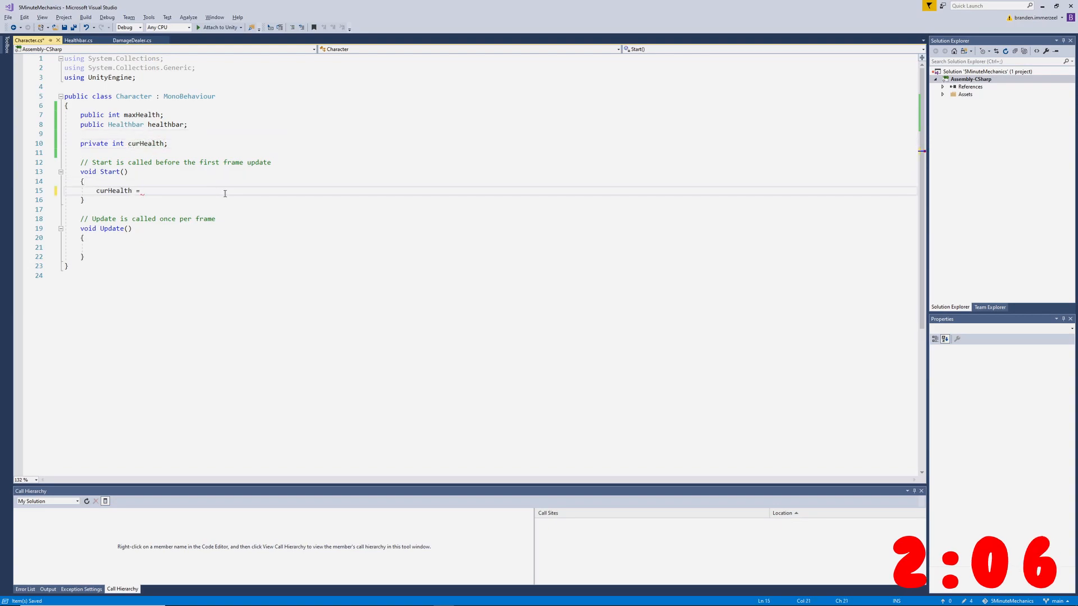
pyautogui.write('maxHealth;')
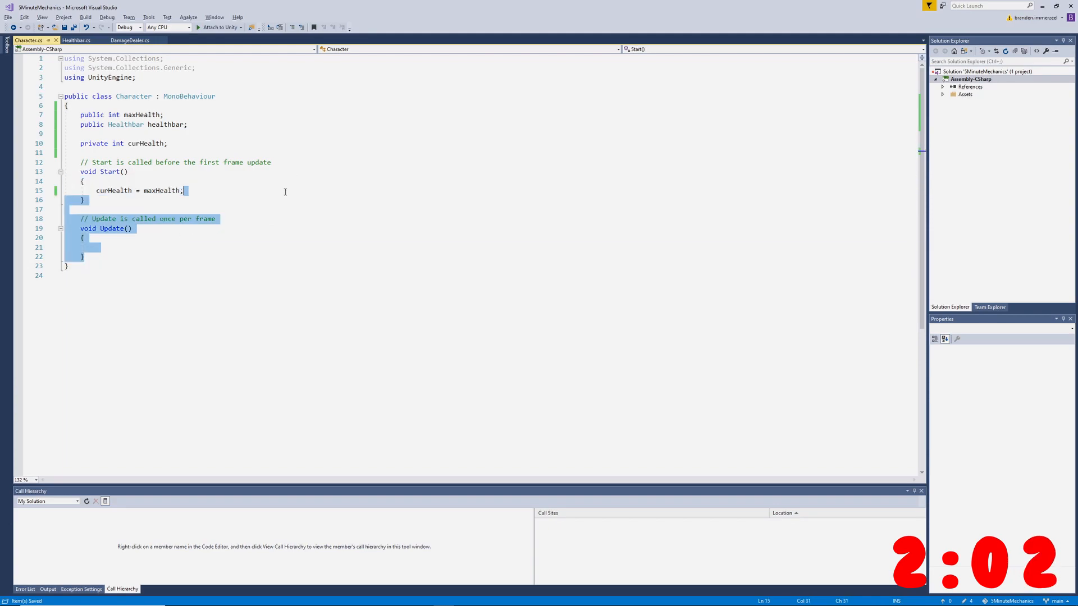
# Add public void TakeDamage(int damage) that subtracts damage from curHealth.
pyautogui.write('public void TakeDamage(int damage')
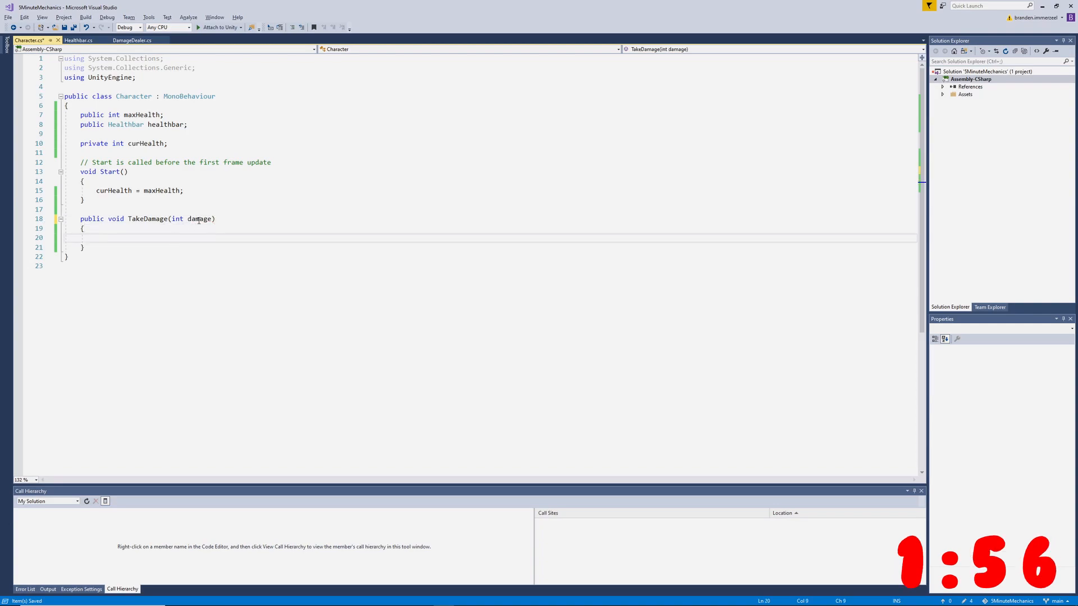
pyautogui.doubleClick(199, 218)
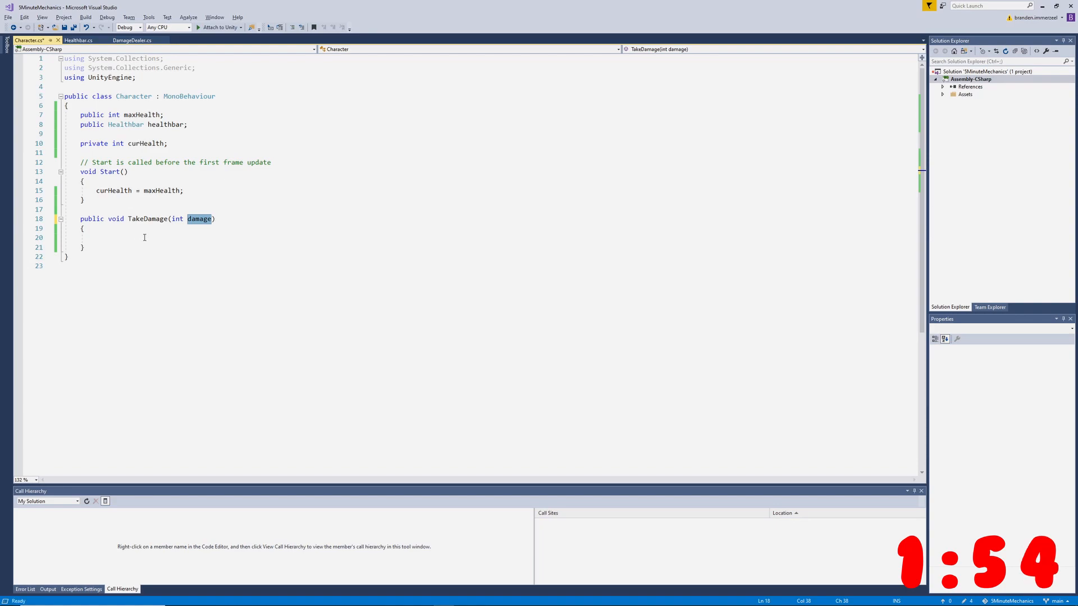
pyautogui.write('curHealth')
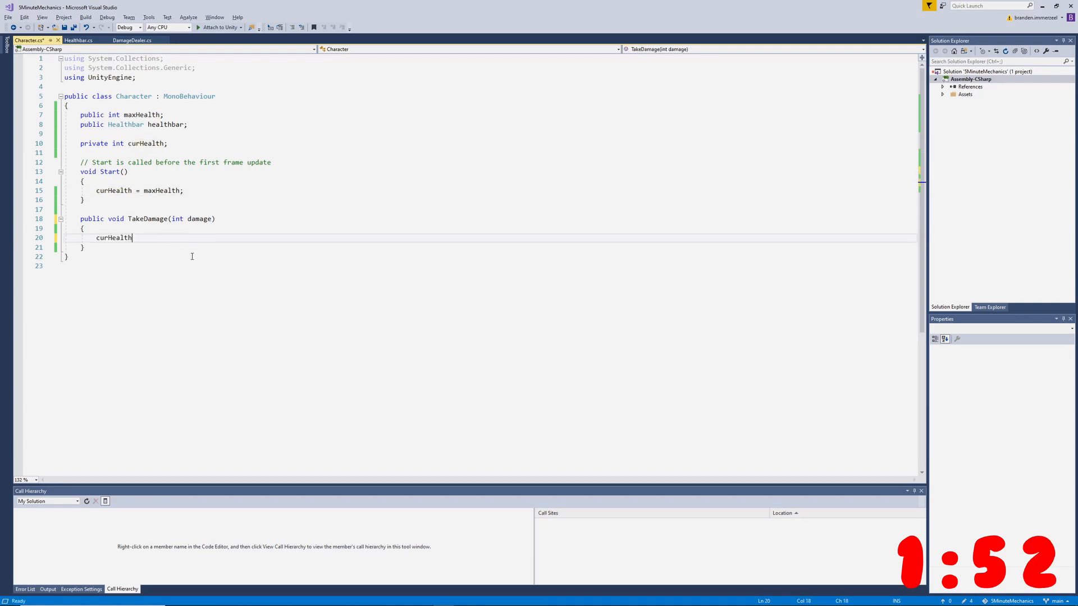
pyautogui.write('-= damage;')
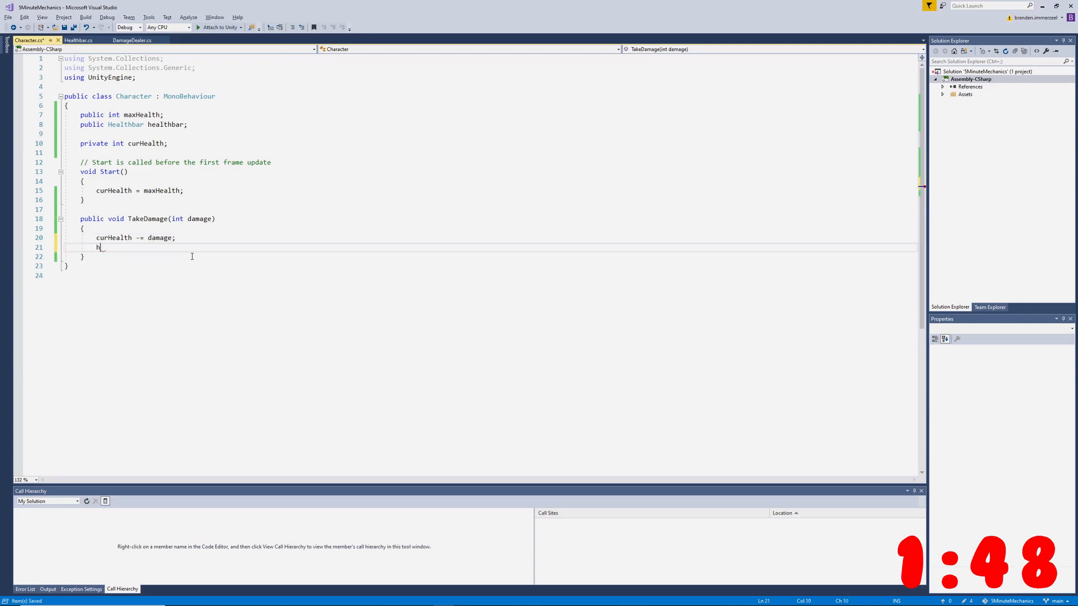
# Call healthbar.UpdateHealth((float)curHealth / (float)maxHealth) inside TakeDamage.
pyautogui.write('healthbar.')
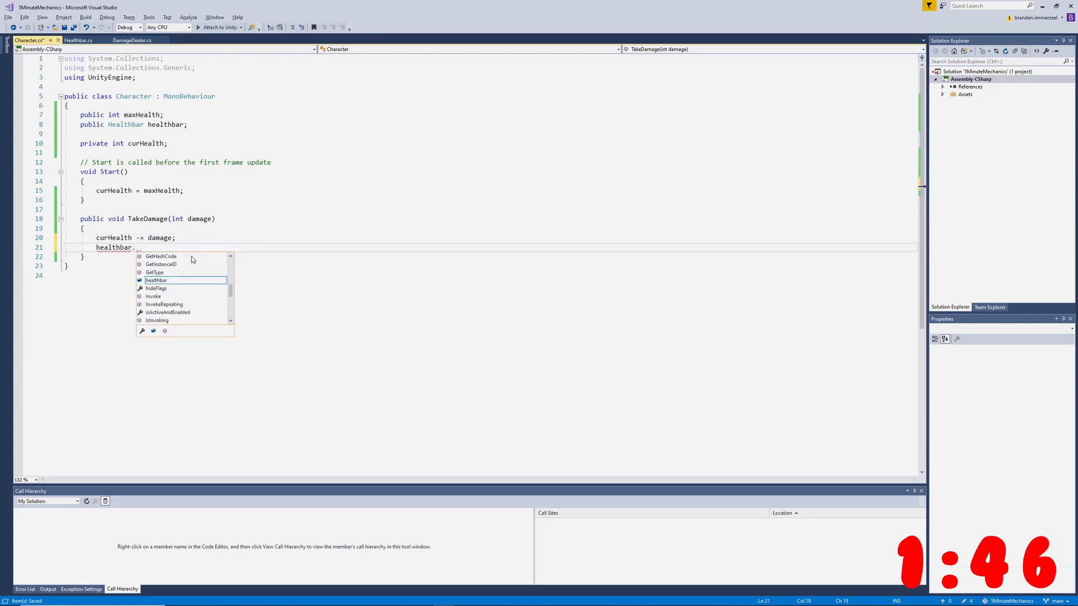
pyautogui.write('UpdateHealth(curHealth);')
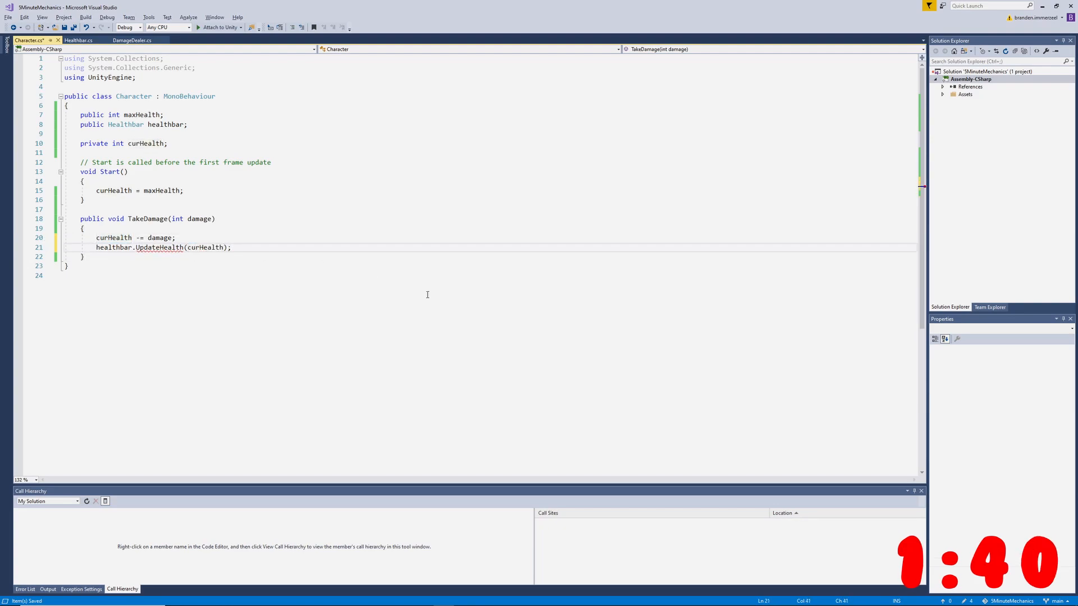
pyautogui.write('()')
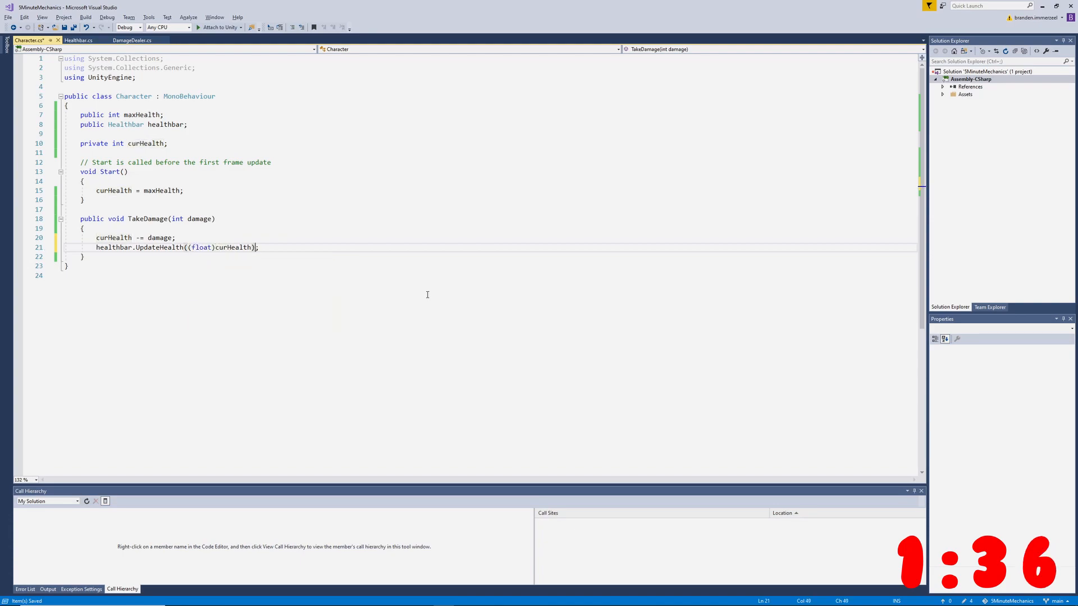
pyautogui.write('/ (float)maxHealth')
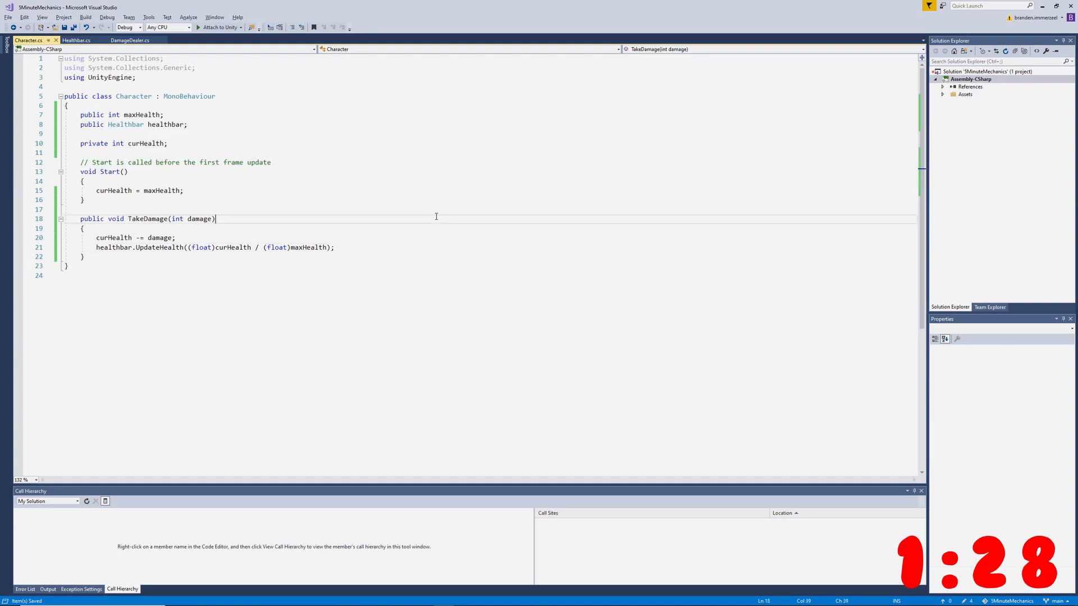
pyautogui.moveTo(277, 220)
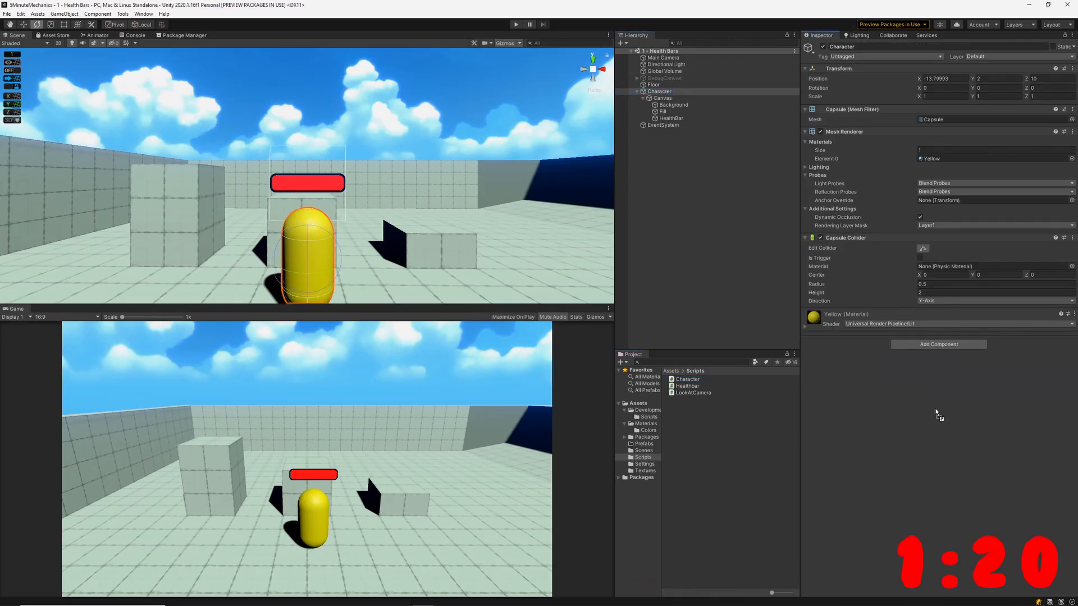
# Enter Play mode and press Deal Damage twice, shrinking the health bar.
pyautogui.click(937, 344)
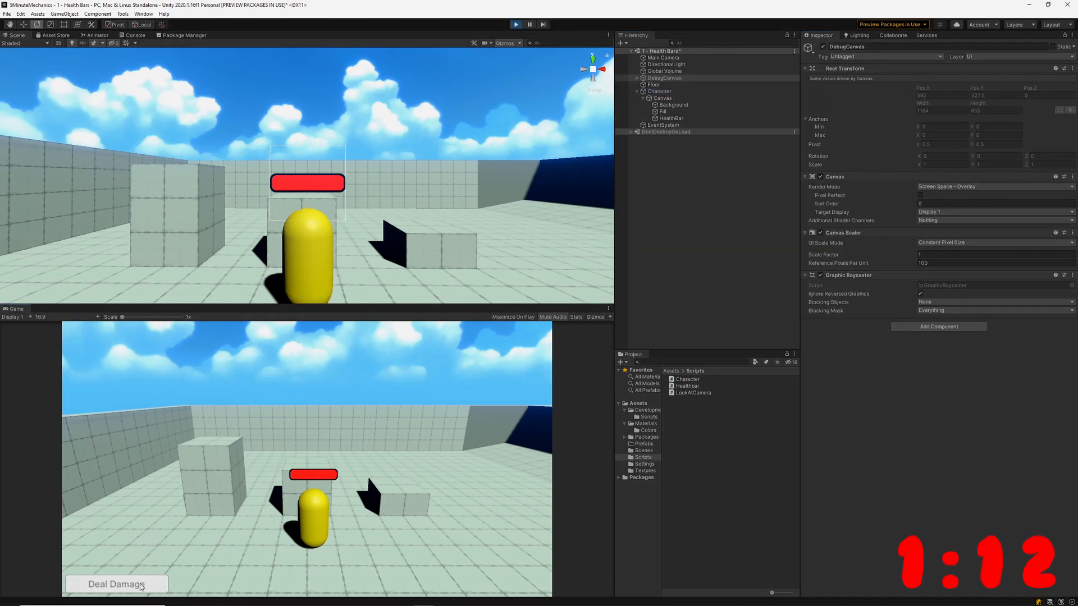
pyautogui.click(116, 584)
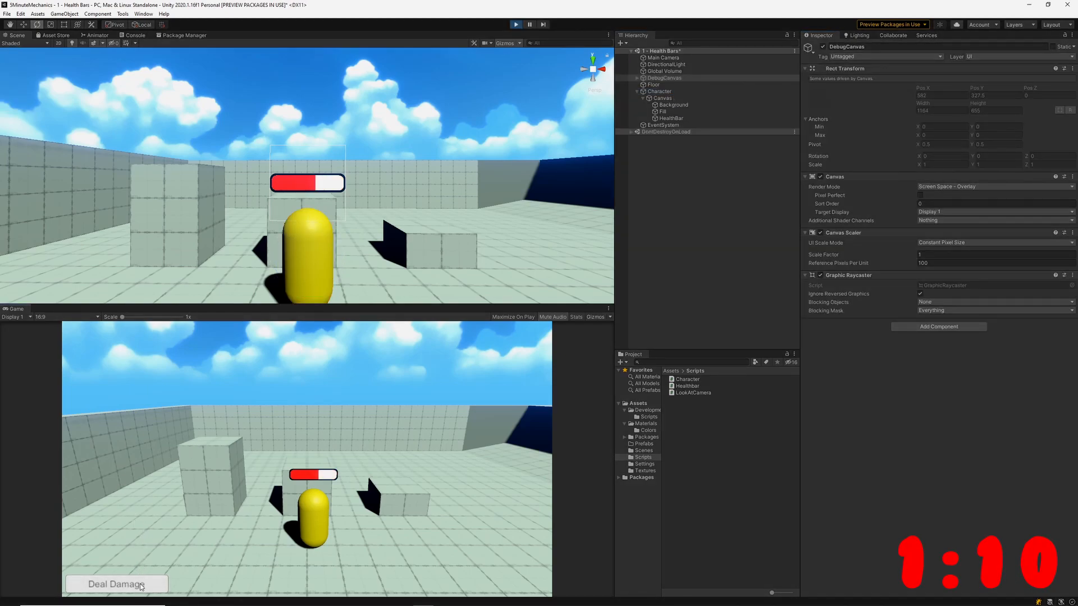
pyautogui.click(116, 585)
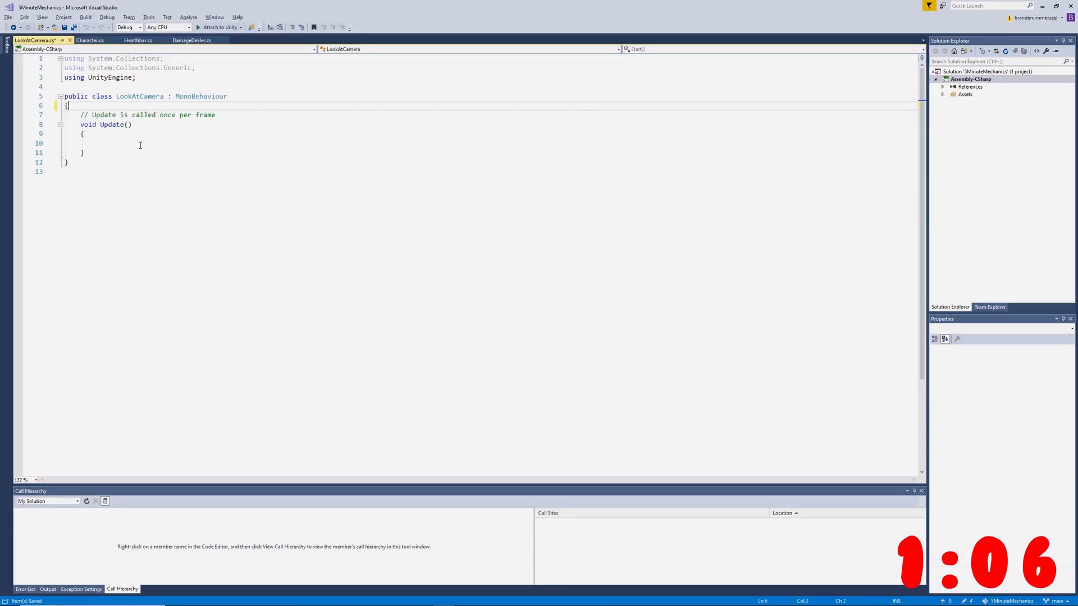
# Write transform.LookAt(Camera.main.transform); in LookAtCamera's Update method.
pyautogui.write('tans')
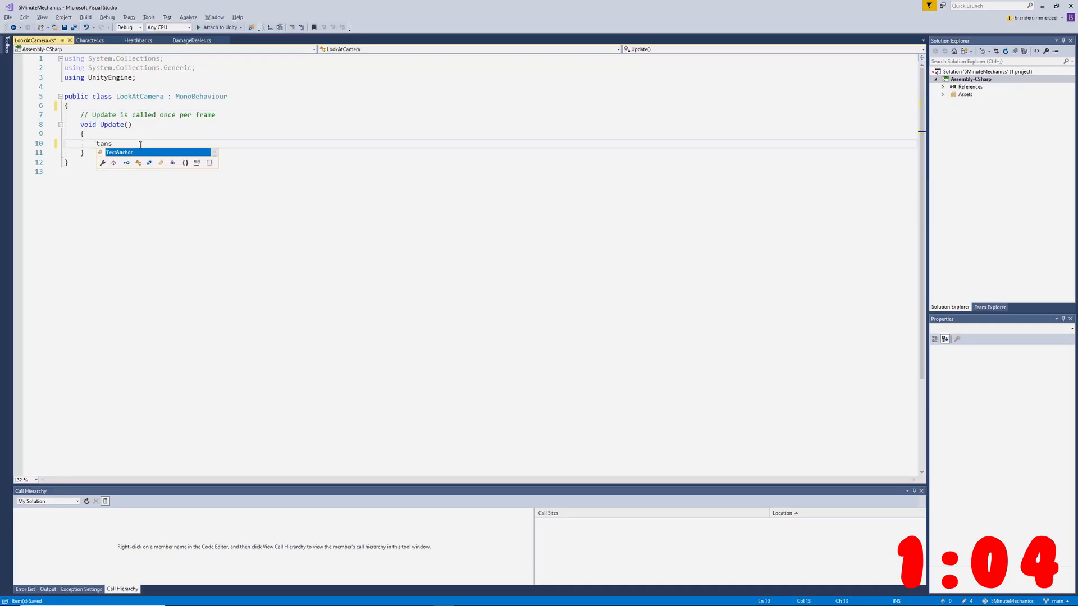
pyautogui.write('r')
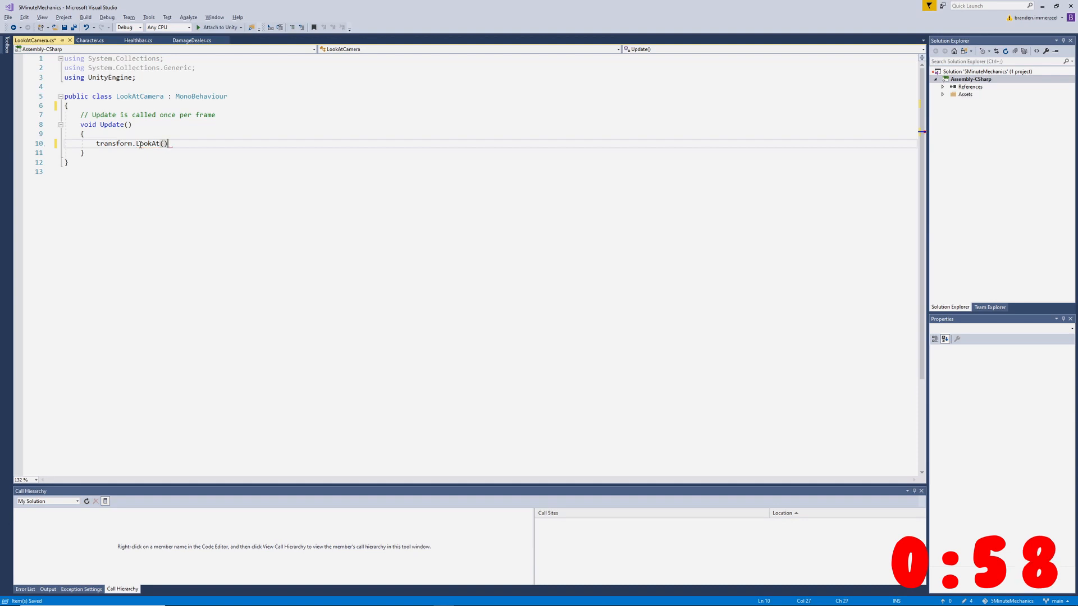
pyautogui.write('Camera.main.transform')
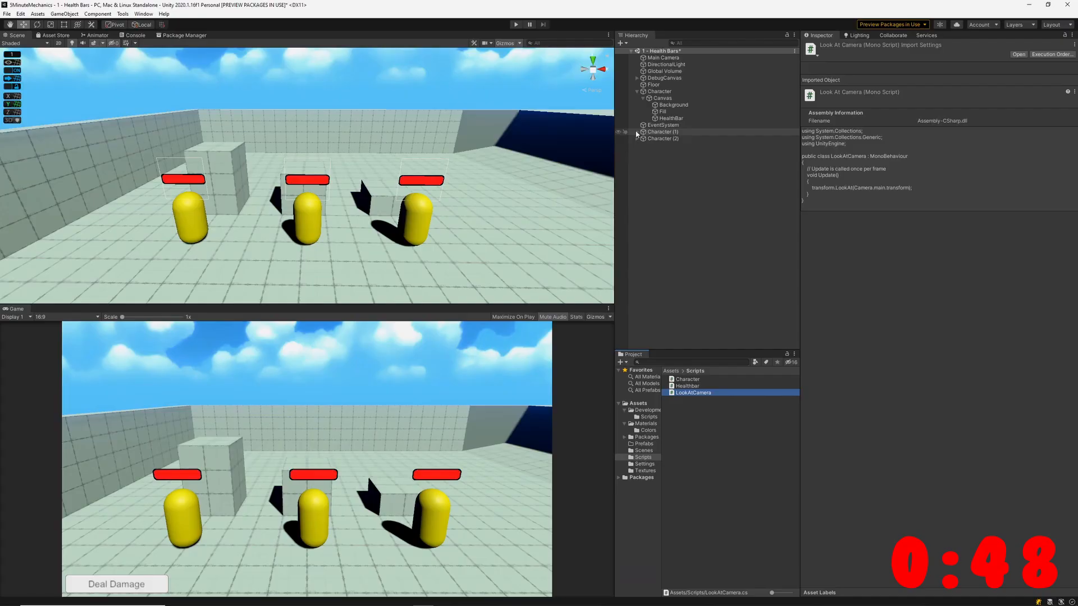
# Expand the duplicated characters' canvases, then press Deal Damage to drain all three health bars.
pyautogui.click(643, 131)
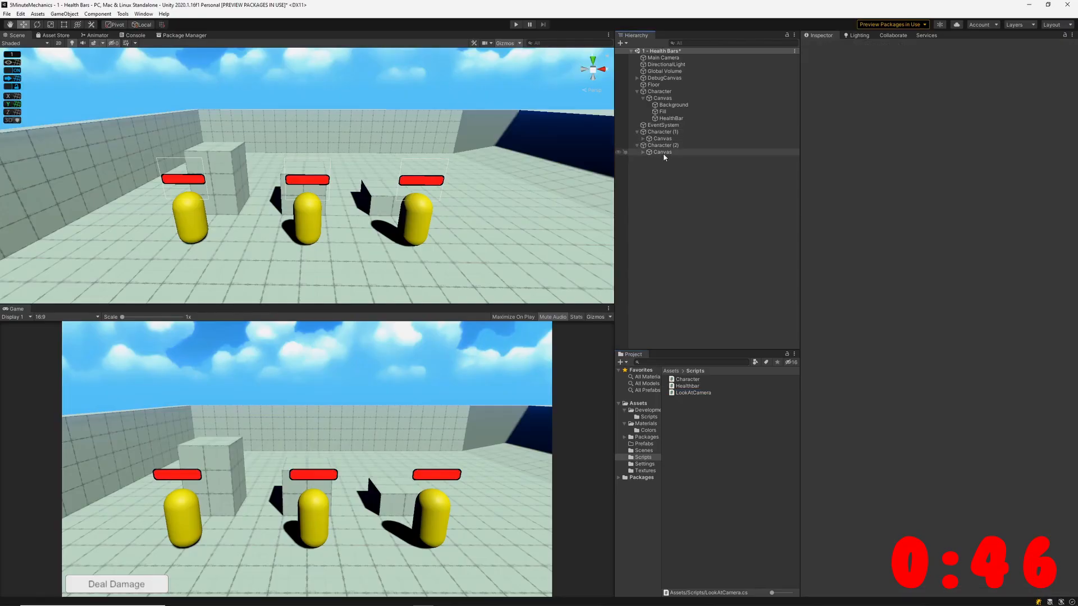
pyautogui.click(661, 152)
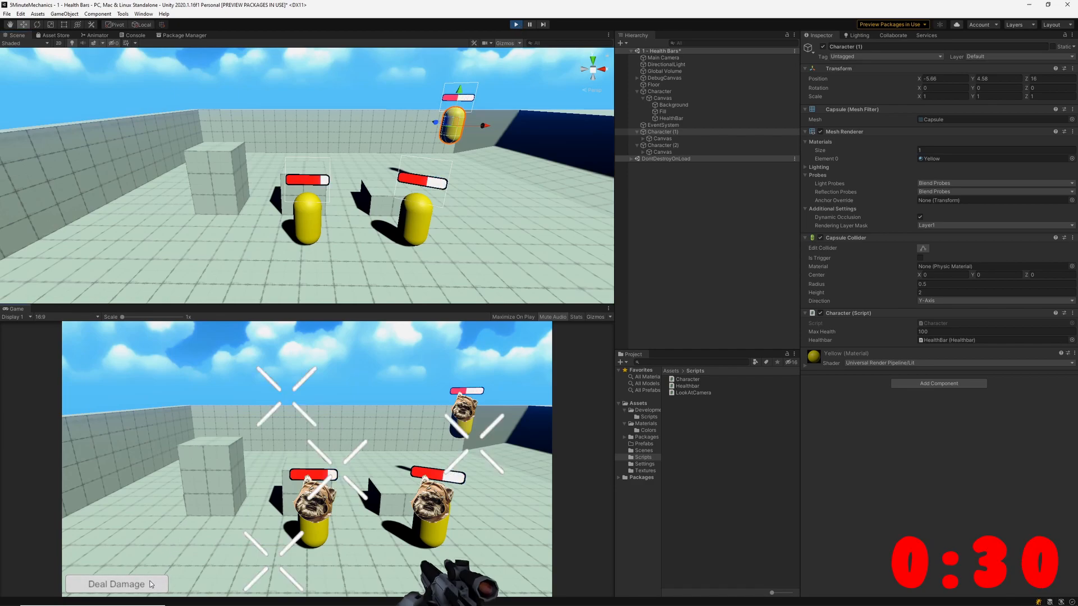
pyautogui.click(115, 584)
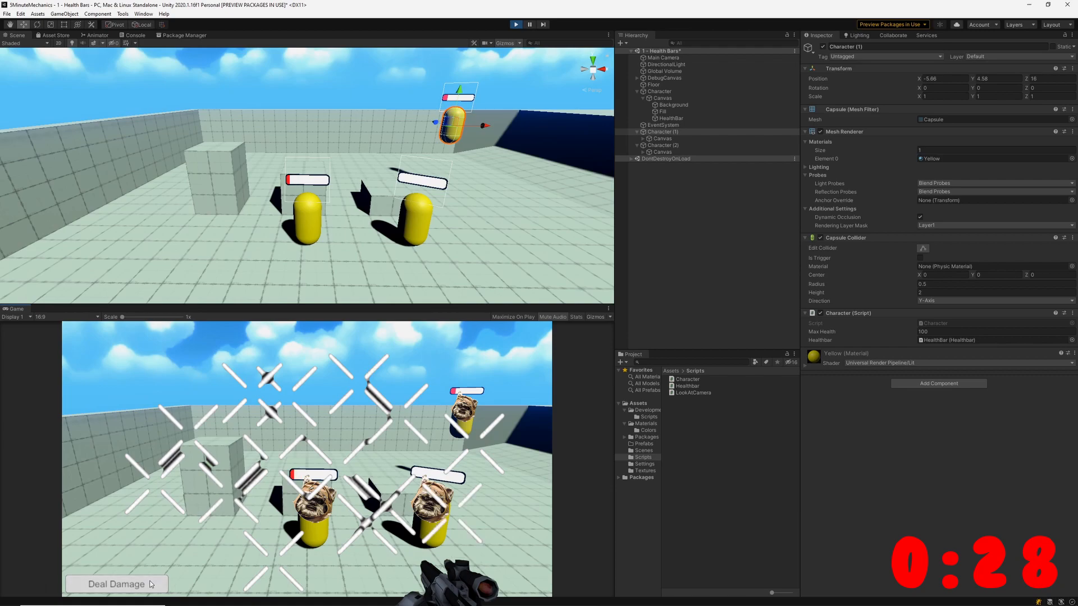